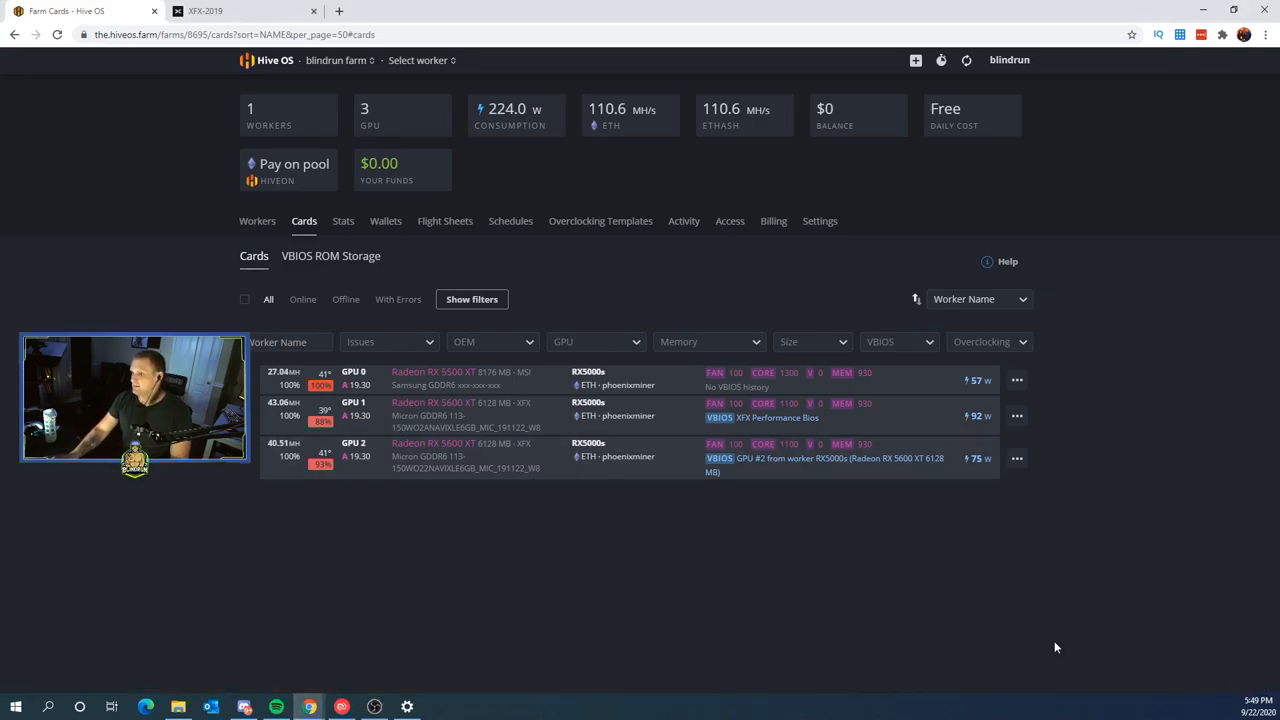
pyautogui.moveTo(553, 576)
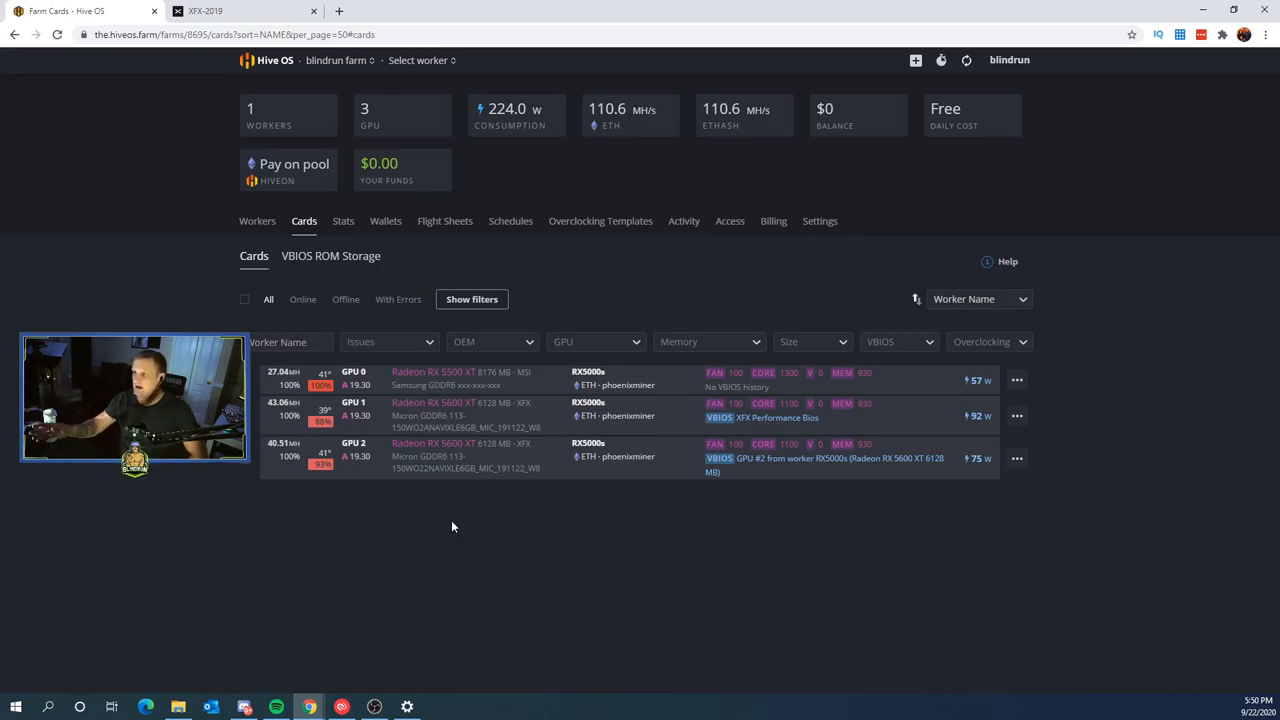
pyautogui.moveTo(408, 519)
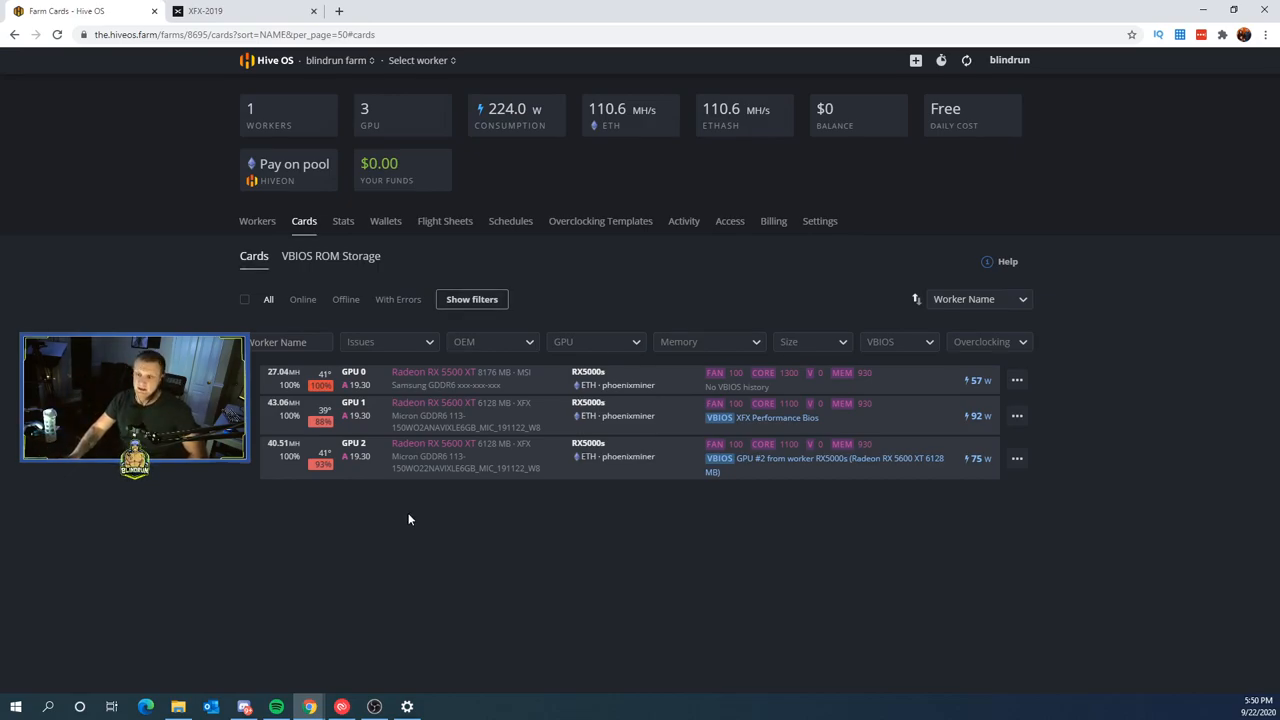
pyautogui.moveTo(464, 518)
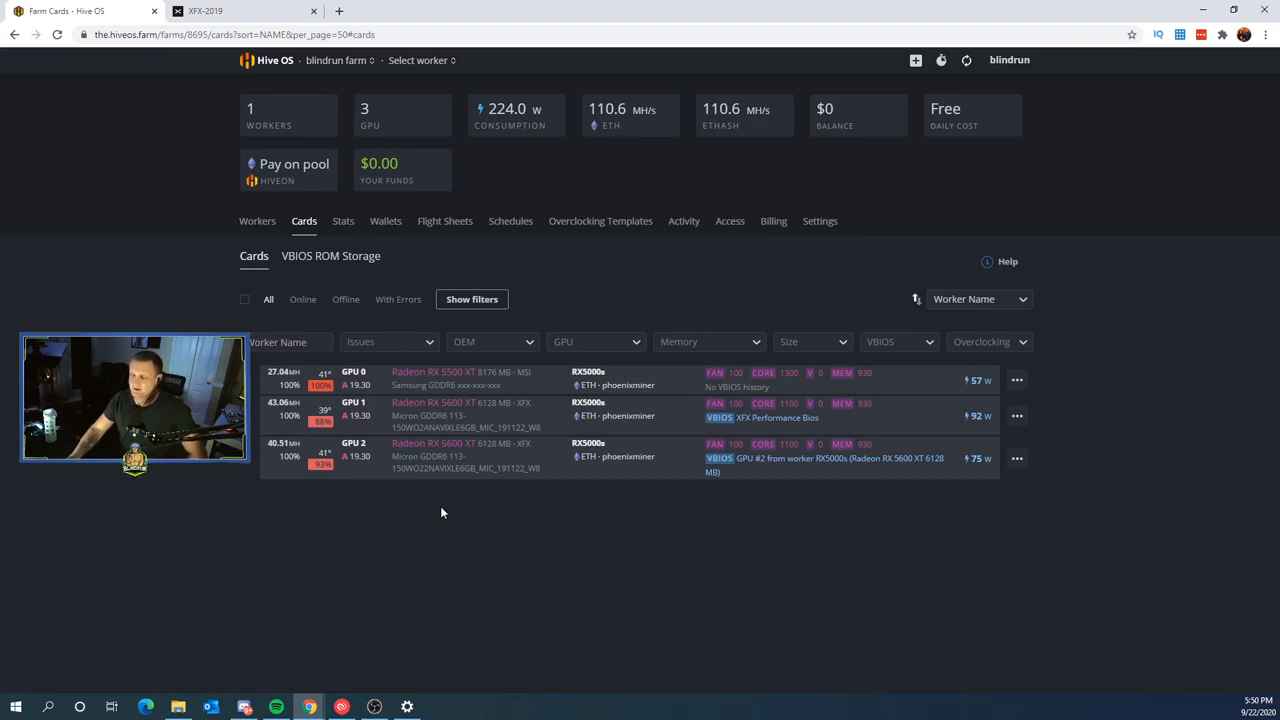
pyautogui.moveTo(493, 516)
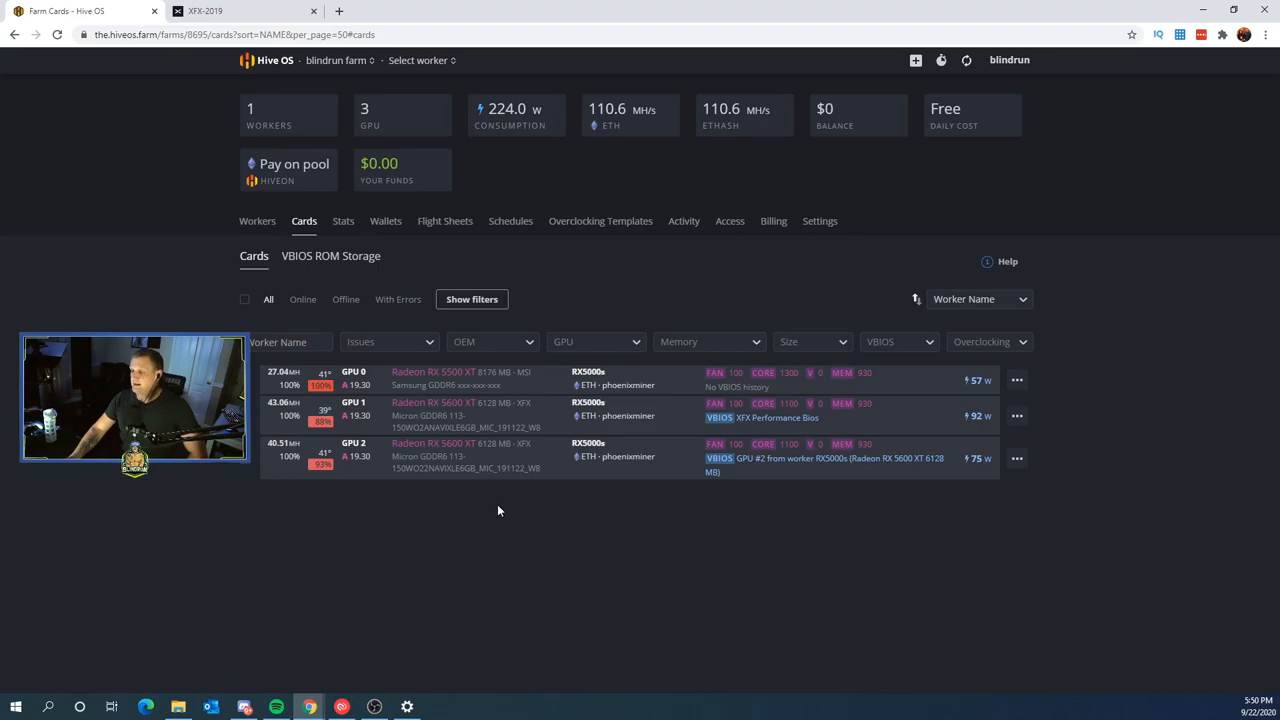
pyautogui.moveTo(619, 504)
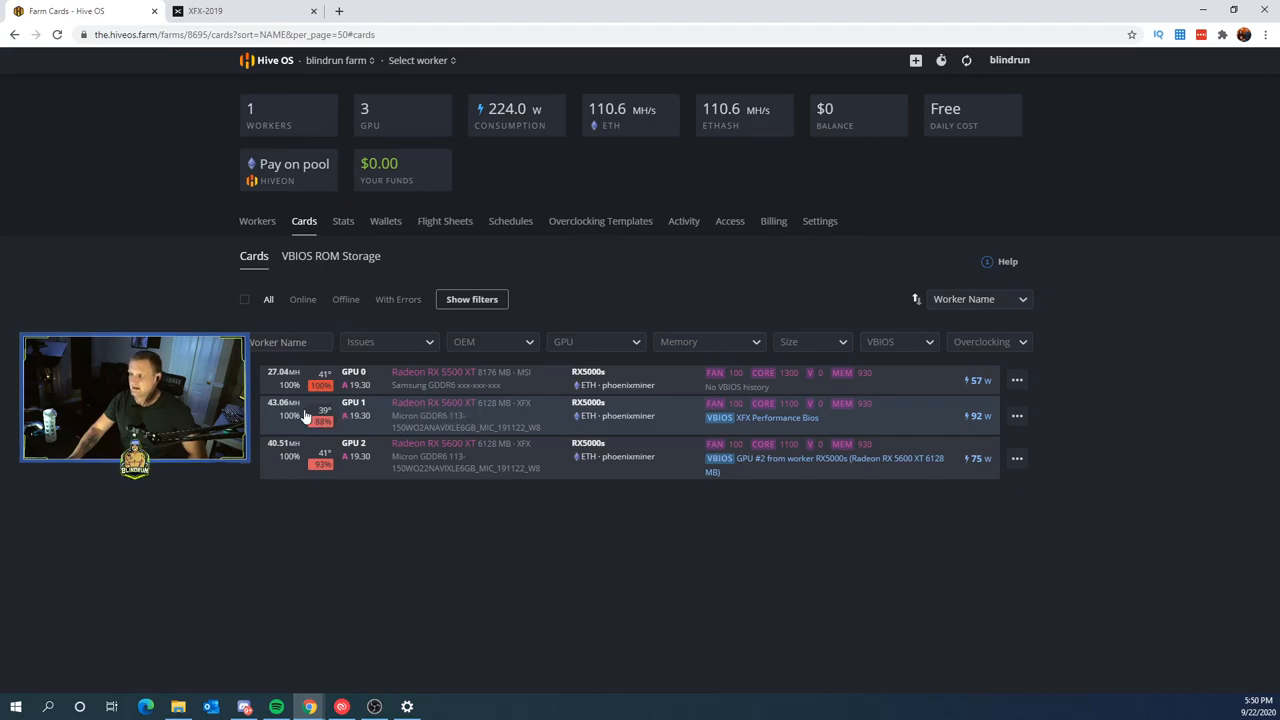
pyautogui.moveTo(400, 456)
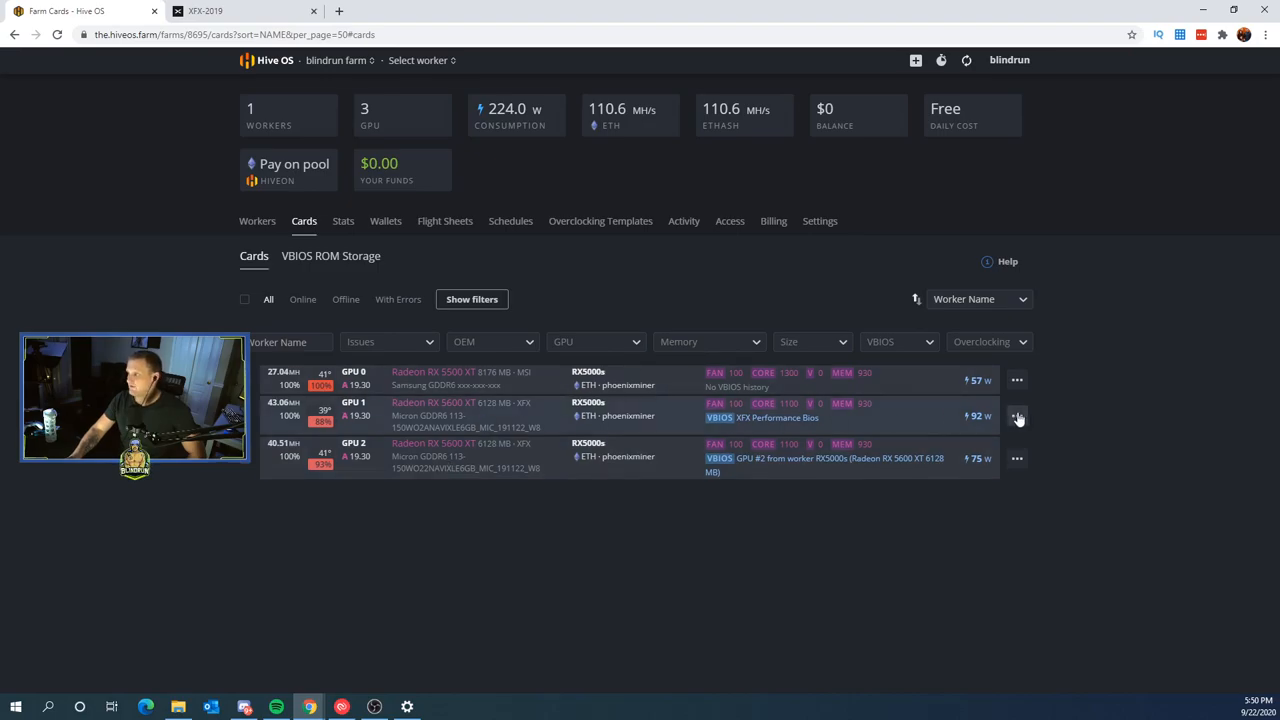
# - Open GPU 1's overclocking settings and close them without changes
pyautogui.click(1017, 416)
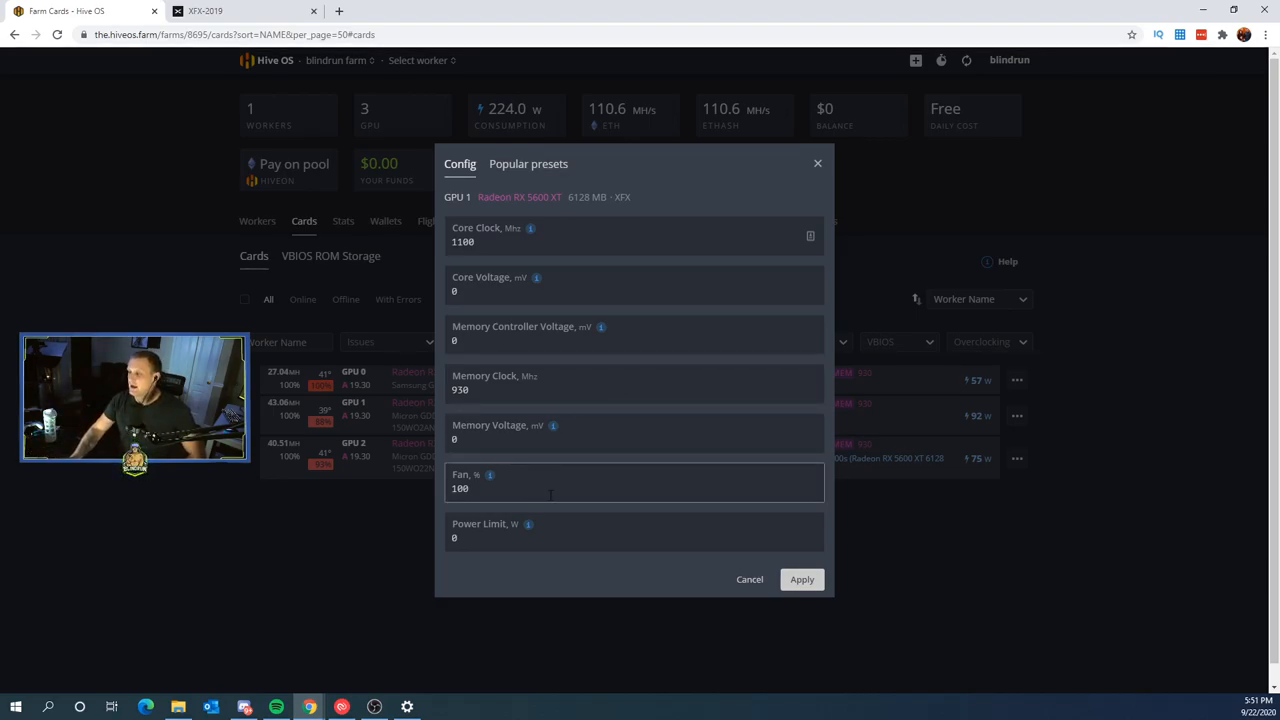
pyautogui.click(749, 579)
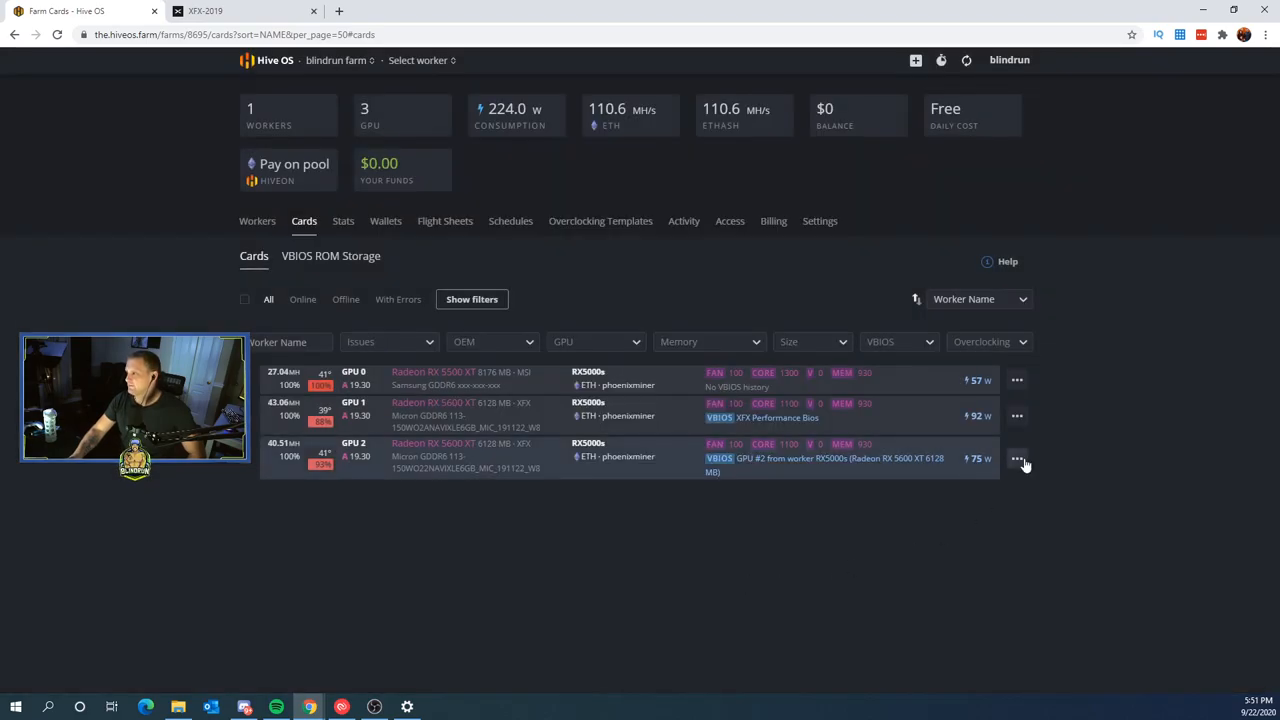
pyautogui.click(1017, 458)
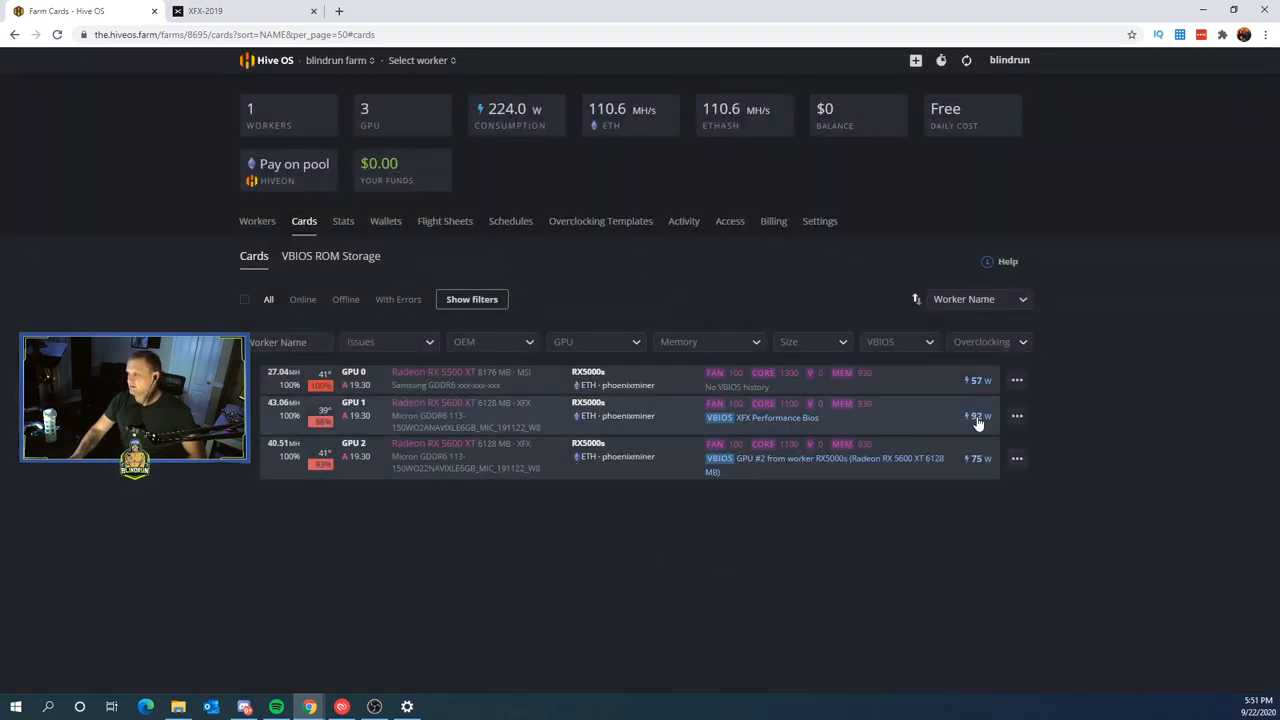
pyautogui.moveTo(837, 415)
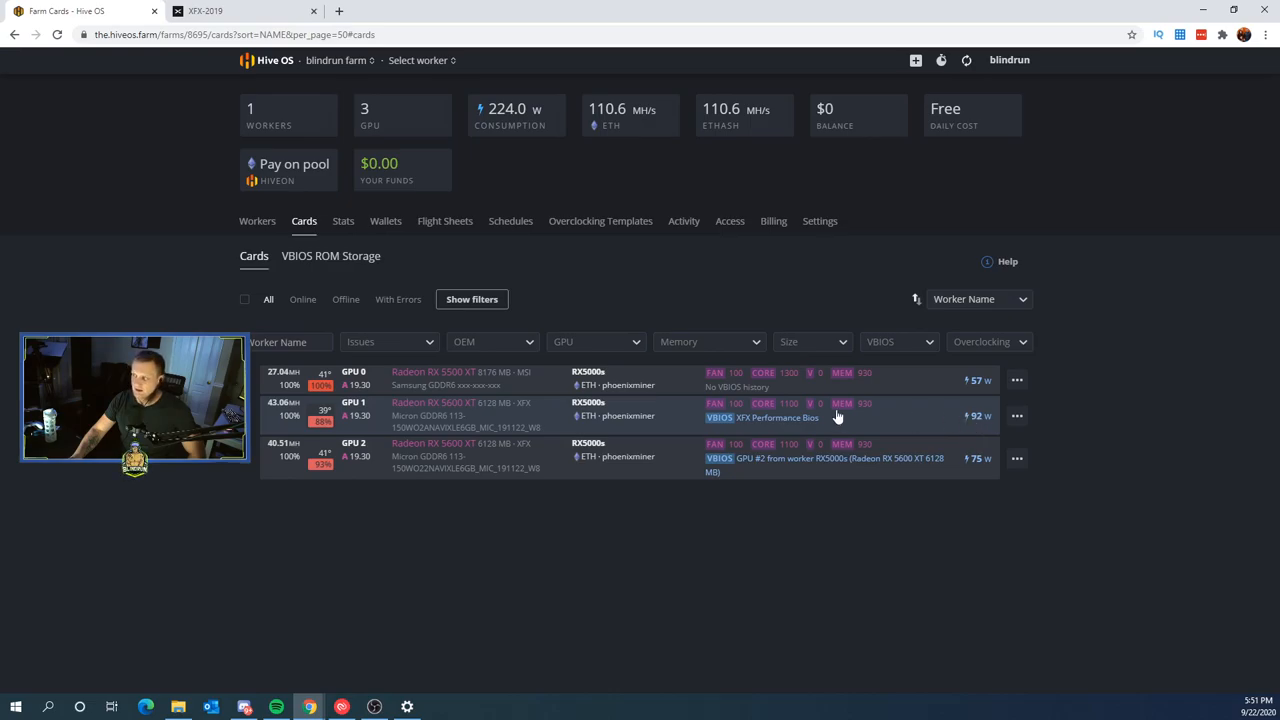
pyautogui.moveTo(973, 420)
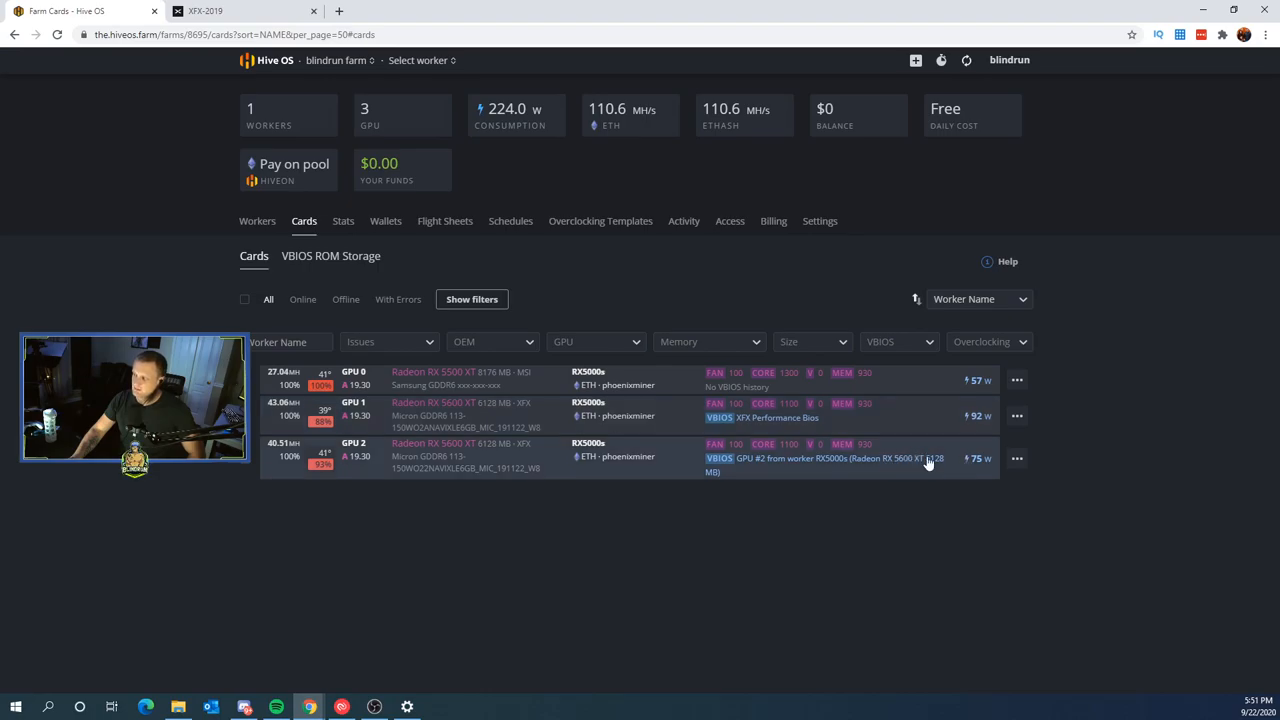
pyautogui.moveTo(285, 408)
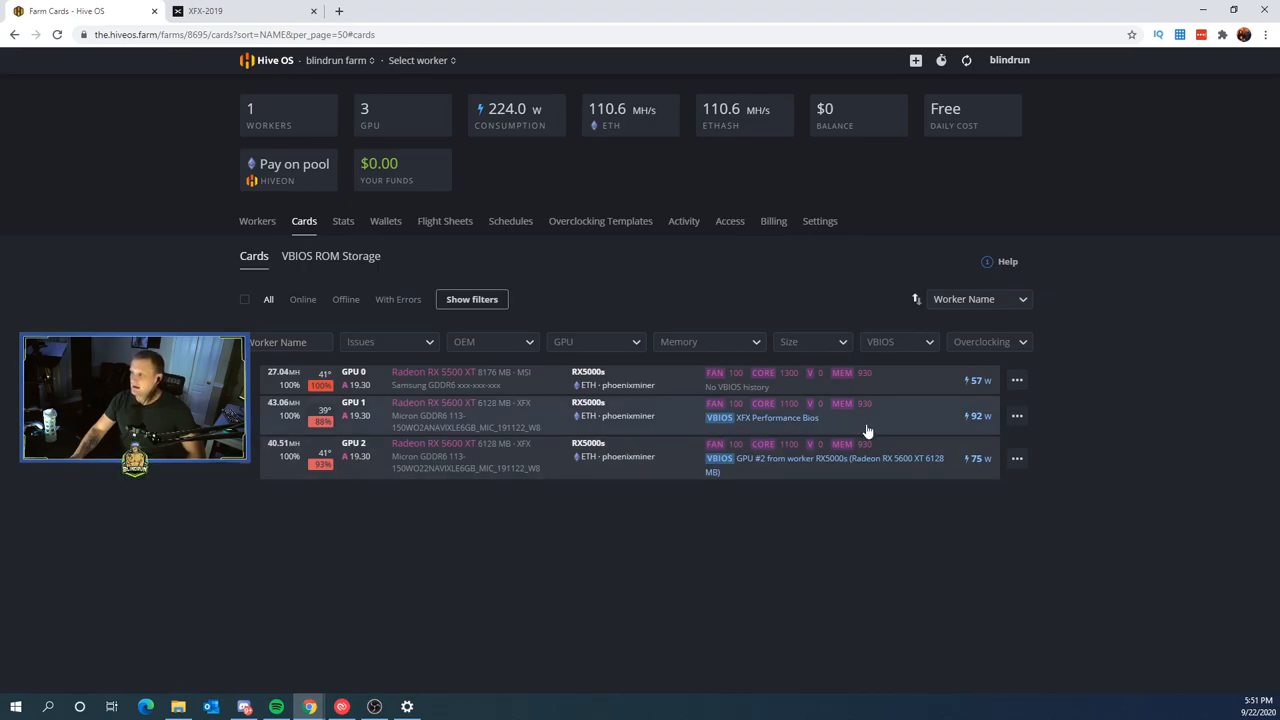
pyautogui.moveTo(104, 254)
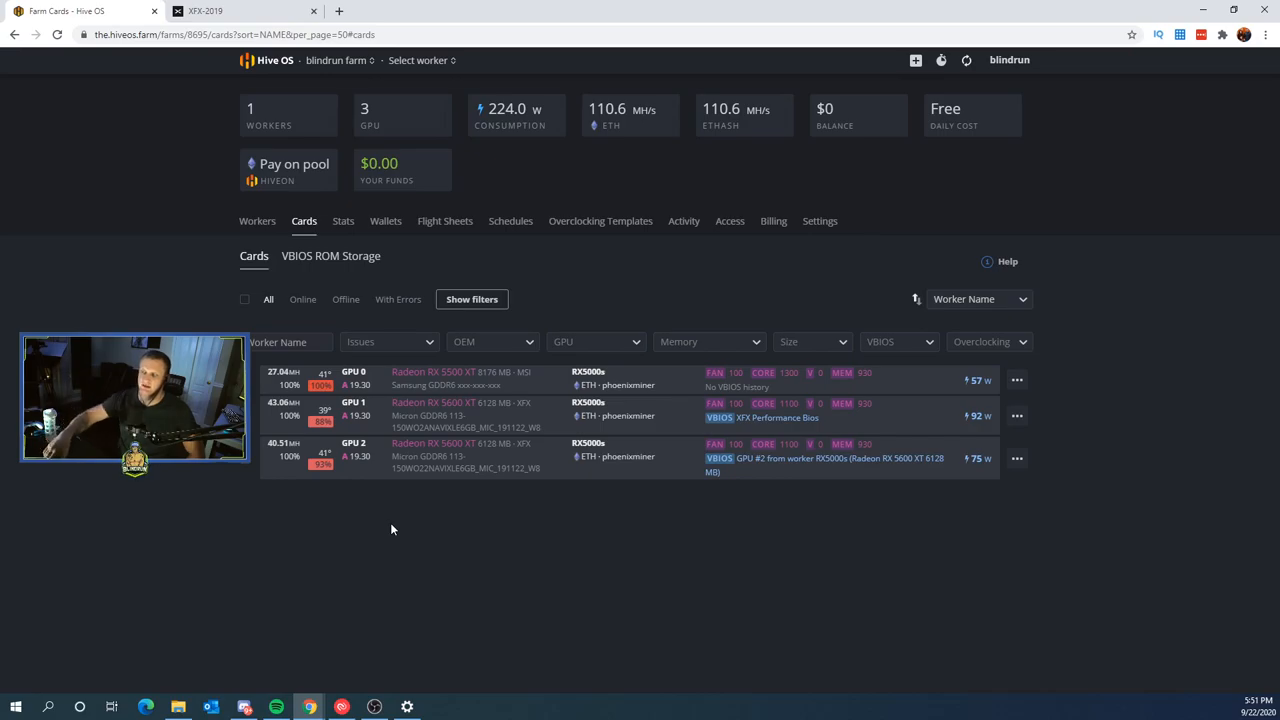
pyautogui.moveTo(374, 242)
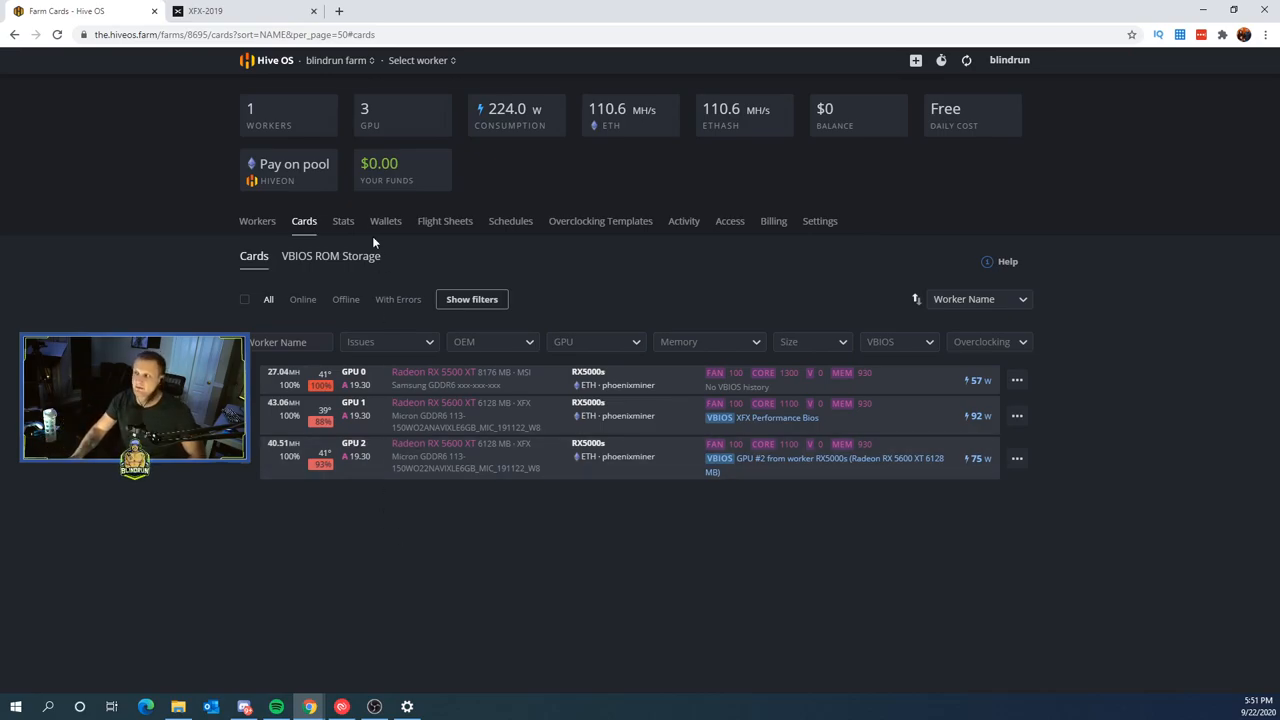
# - Open the XFX RAW II Pro RX 5600 XT page and its support downloads section
pyautogui.click(240, 11)
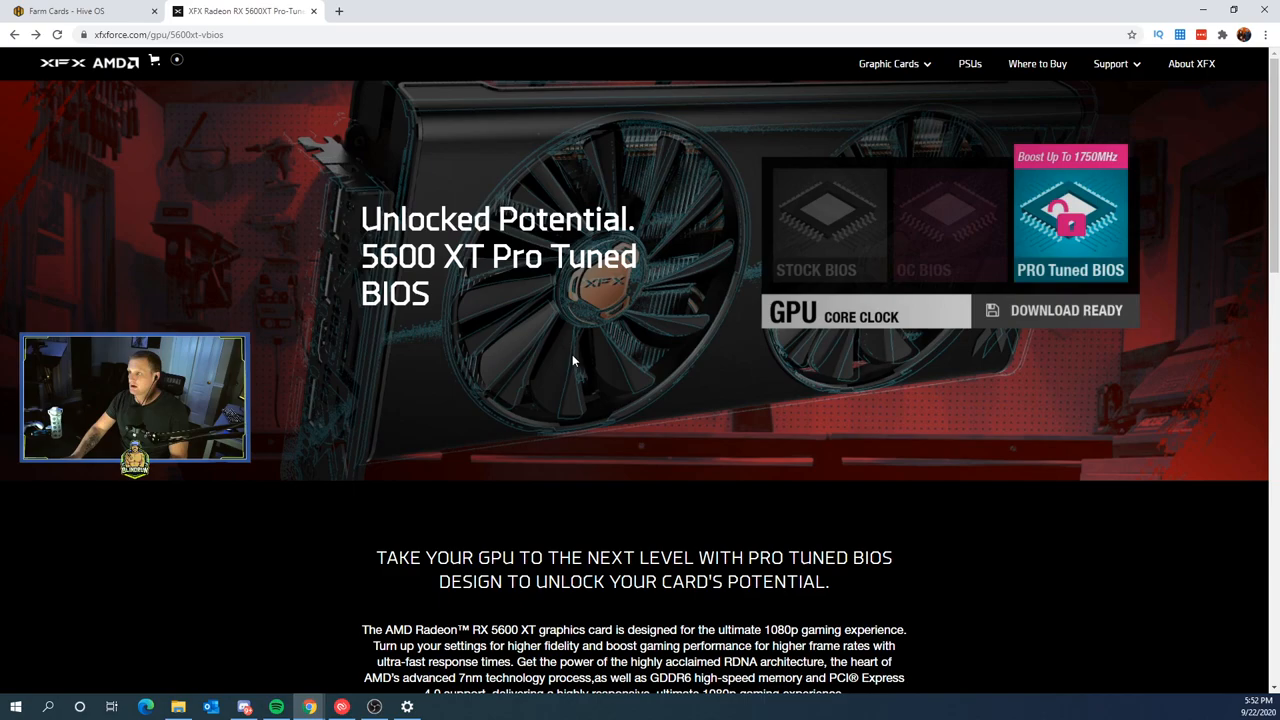
pyautogui.scroll(-3)
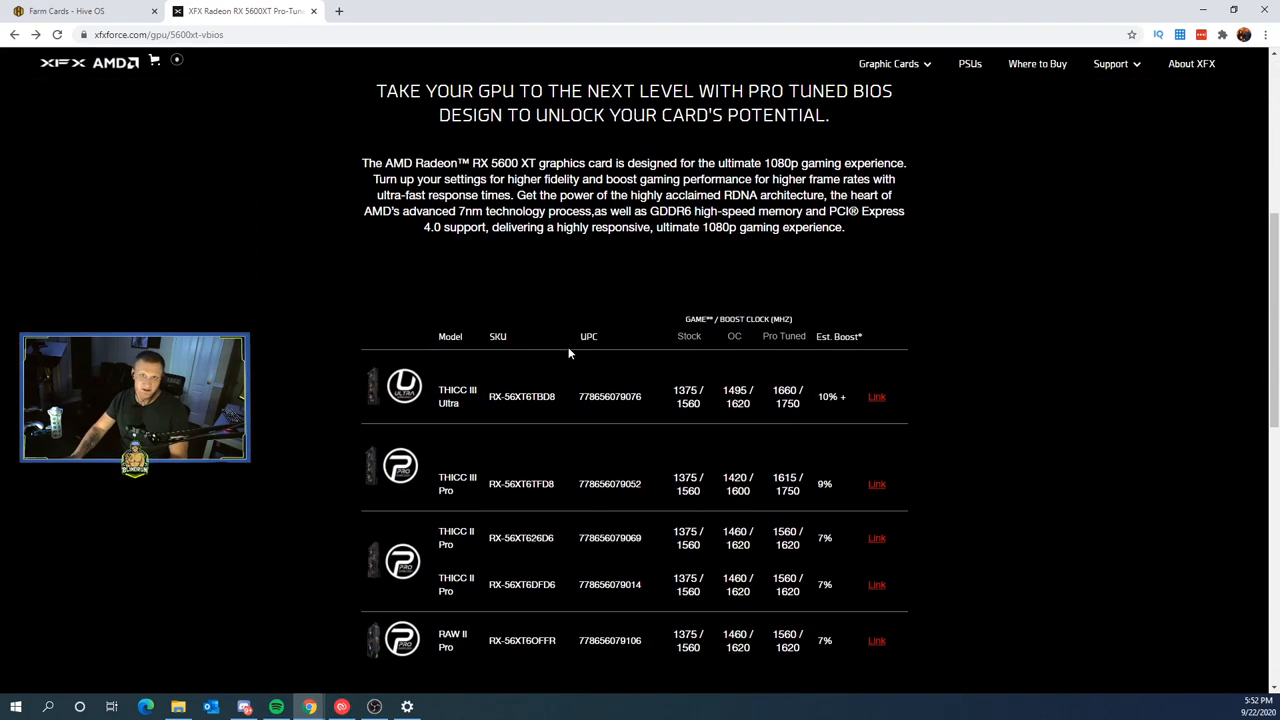
pyautogui.scroll(-3)
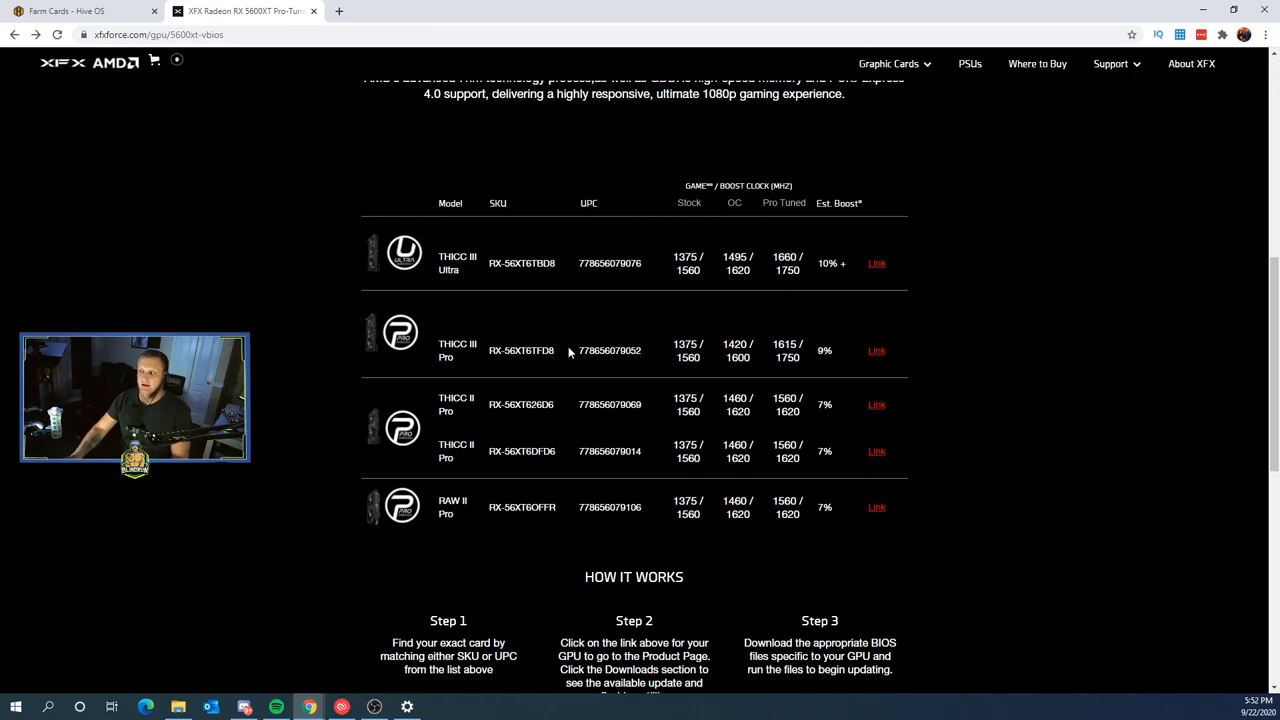
pyautogui.scroll(-3)
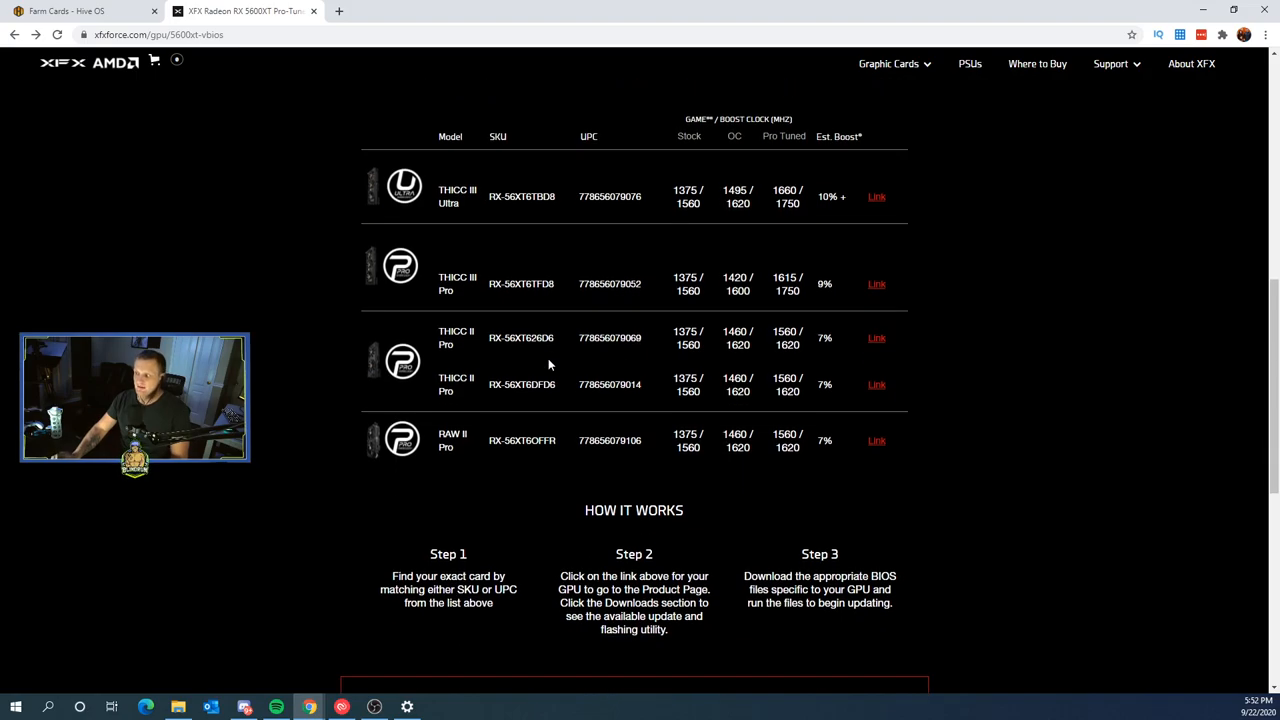
pyautogui.moveTo(464, 406)
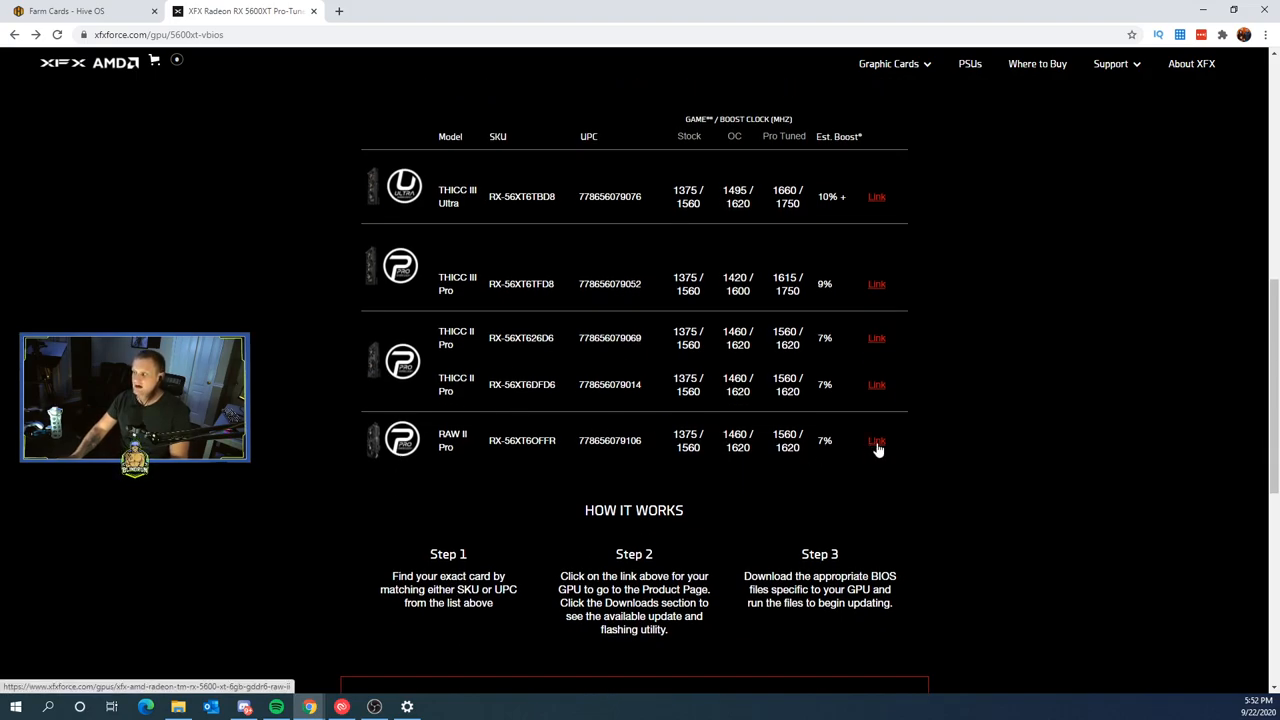
pyautogui.click(876, 440)
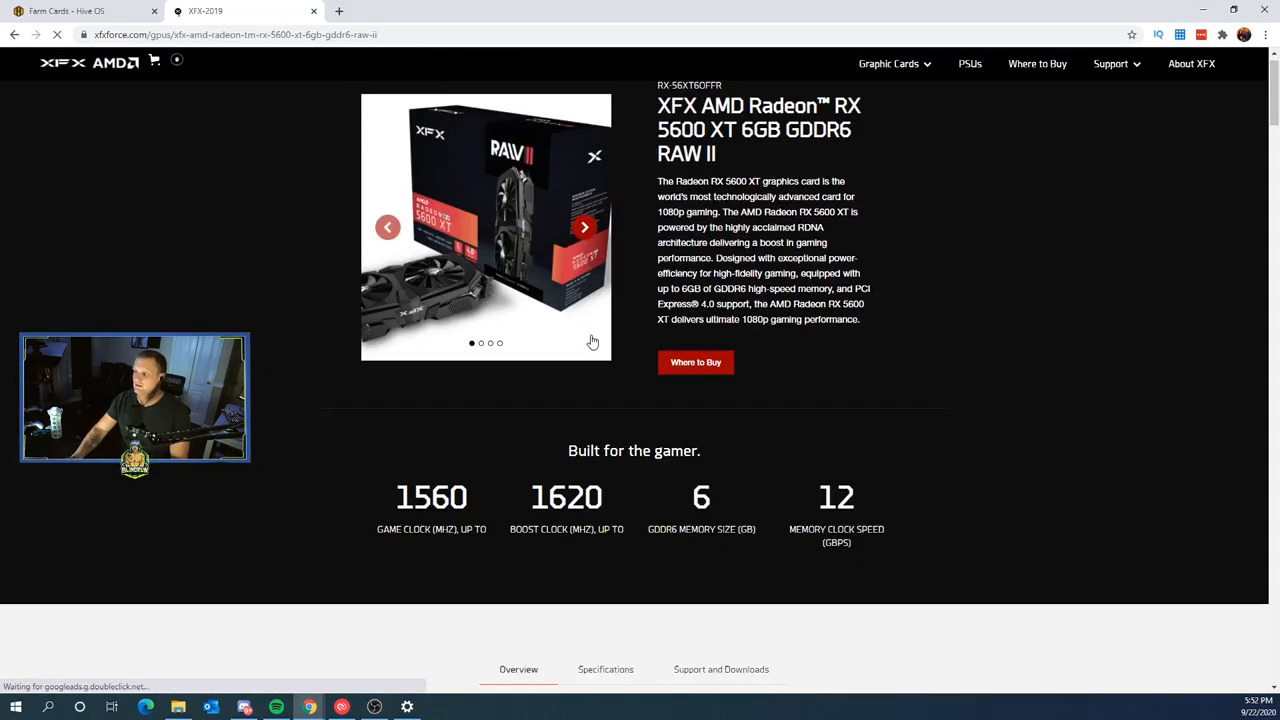
pyautogui.scroll(-3)
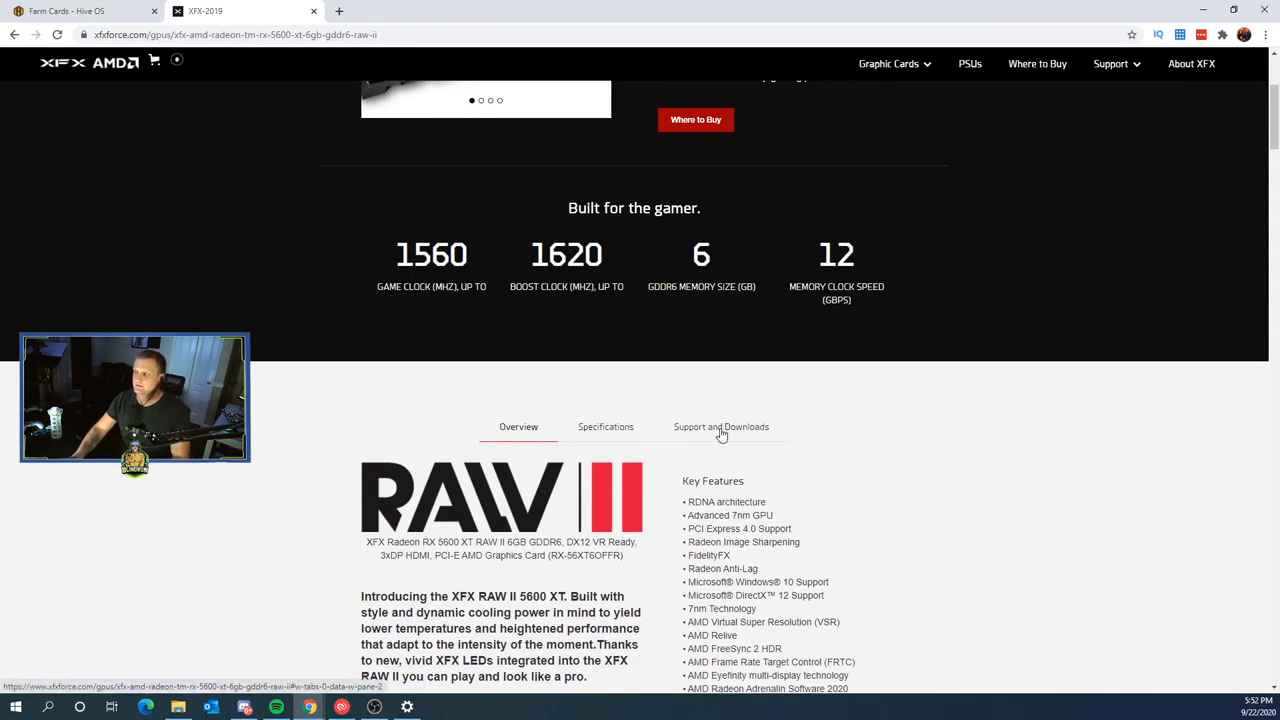
pyautogui.click(721, 427)
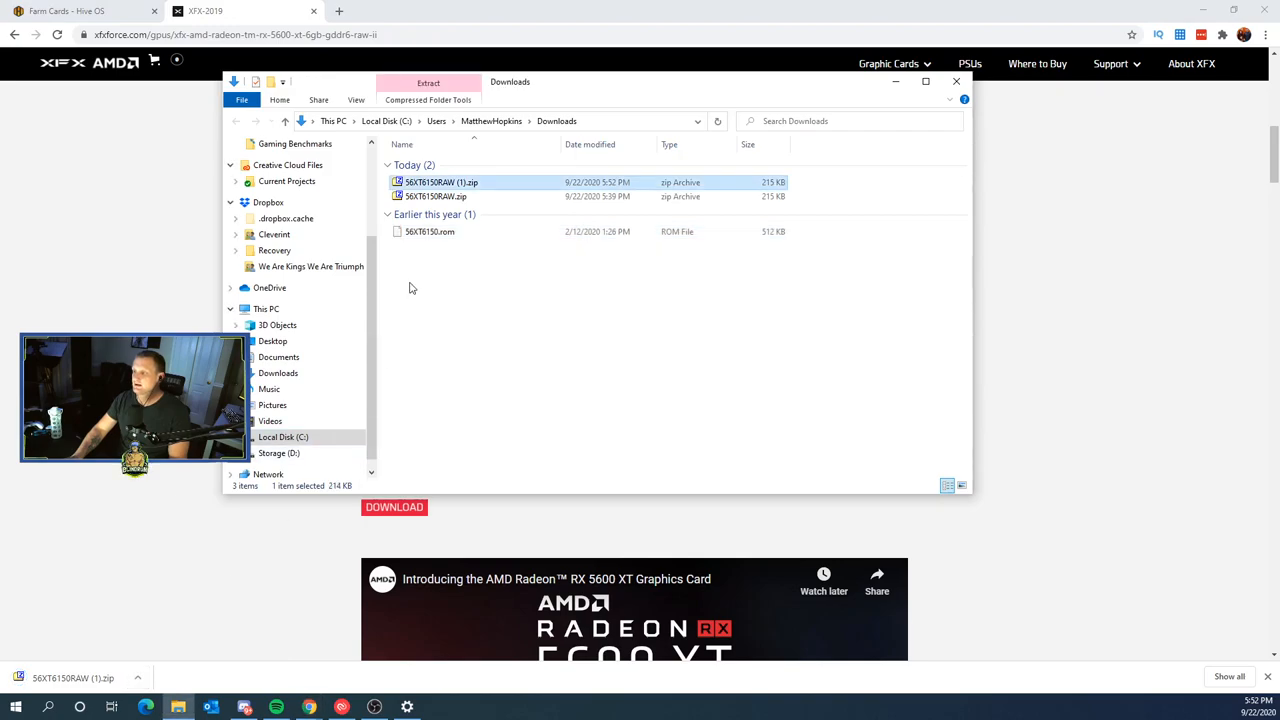
# - Extract 56XT6150RAW.zip into the Downloads folder with 7-Zip
pyautogui.click(435, 196)
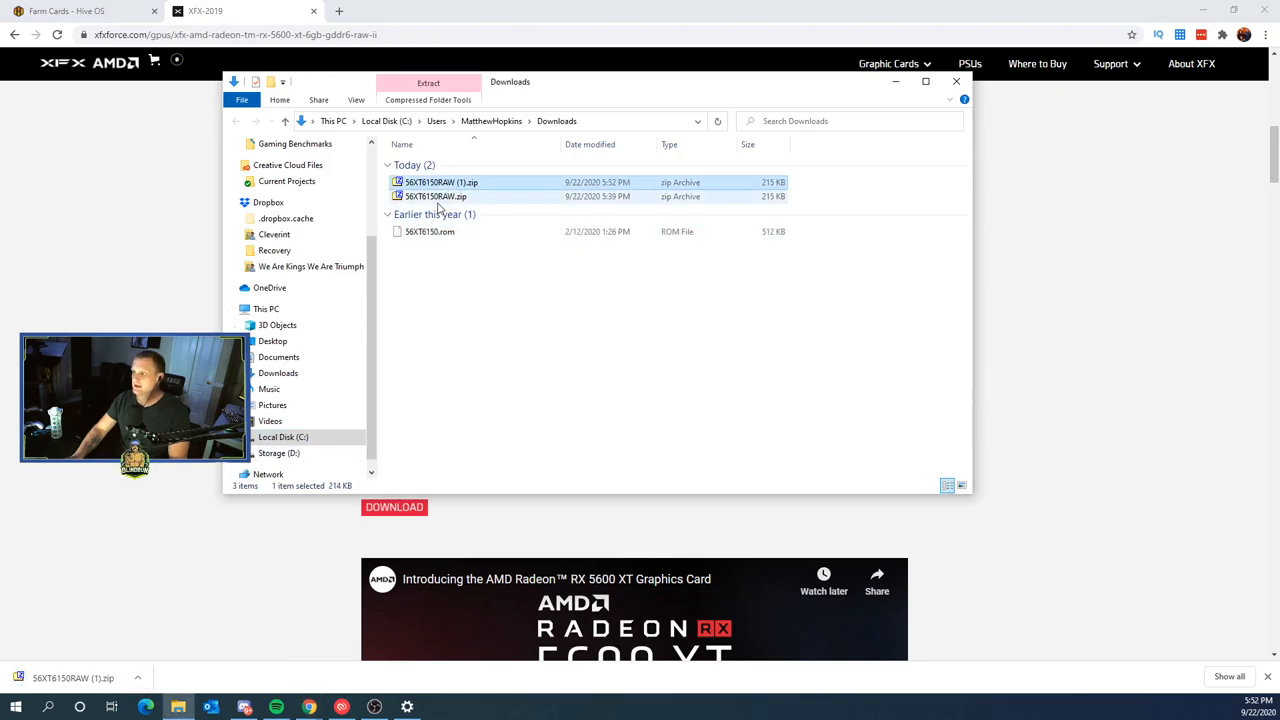
pyautogui.rightClick(435, 196)
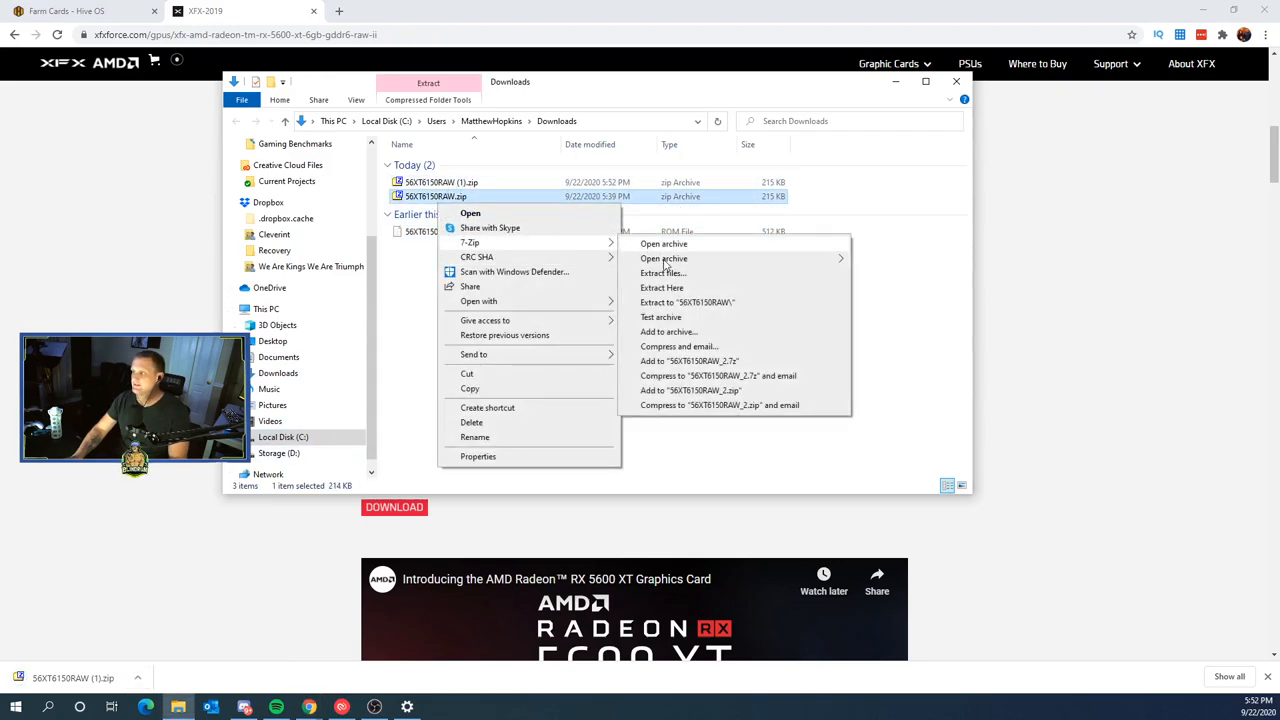
pyautogui.click(528, 303)
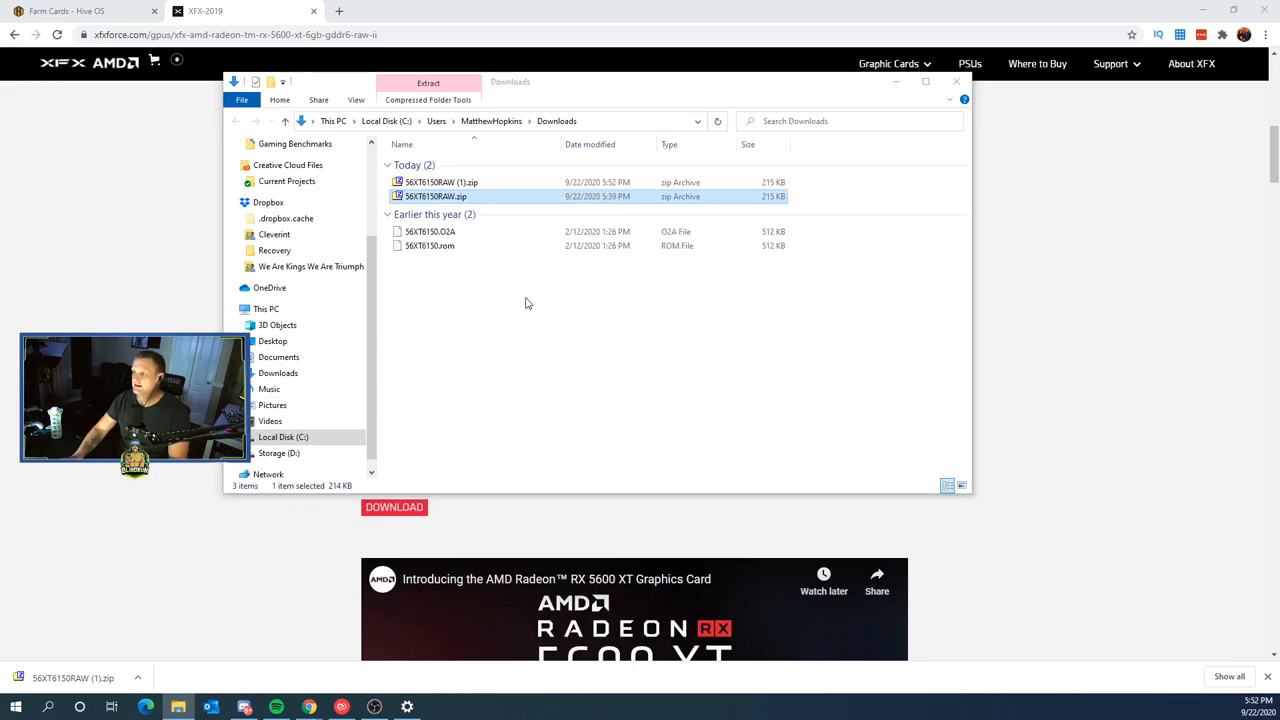
# - Rename the extracted O2A file to 56XT6150 (2).rom, confirming the extension change
pyautogui.click(430, 231)
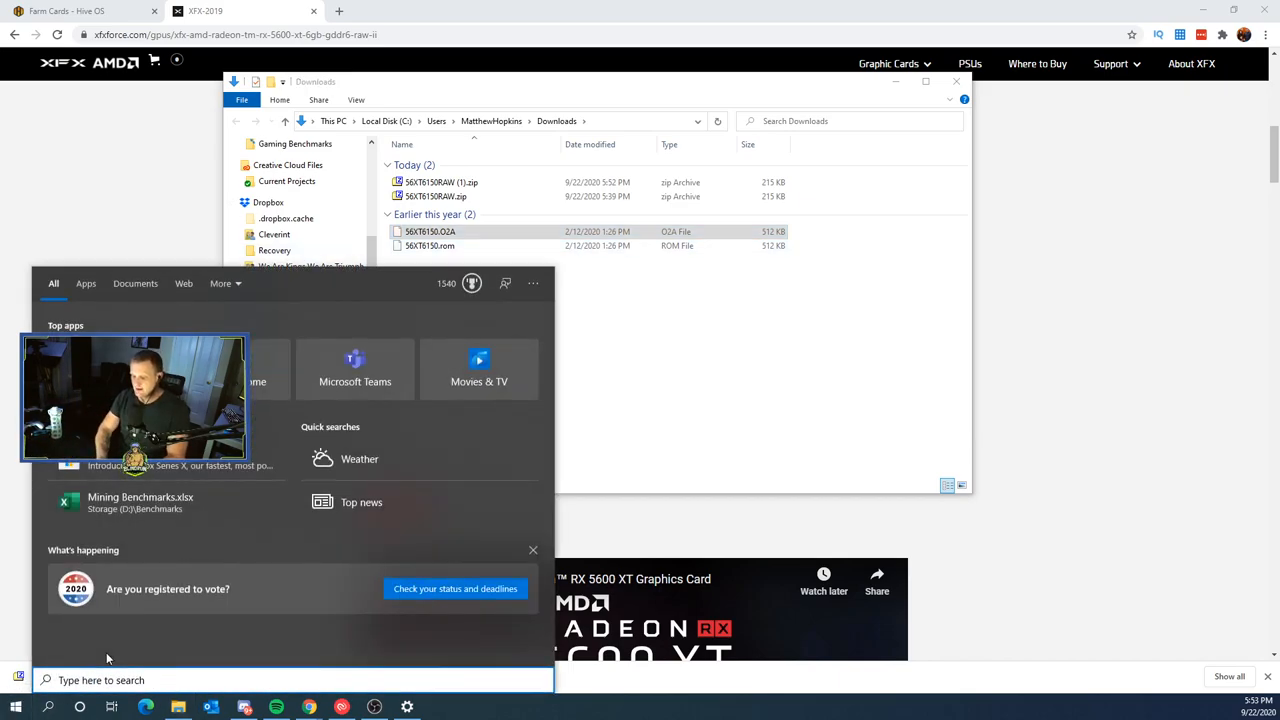
pyautogui.write('fil')
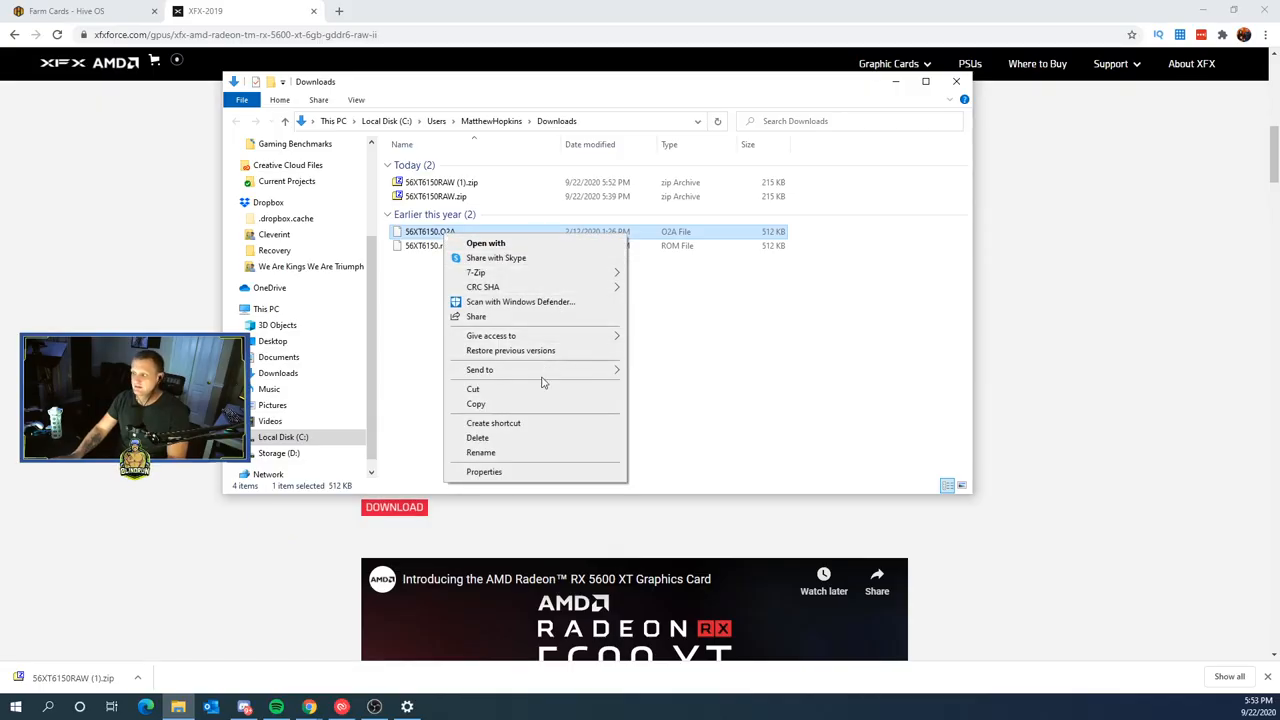
pyautogui.click(481, 452)
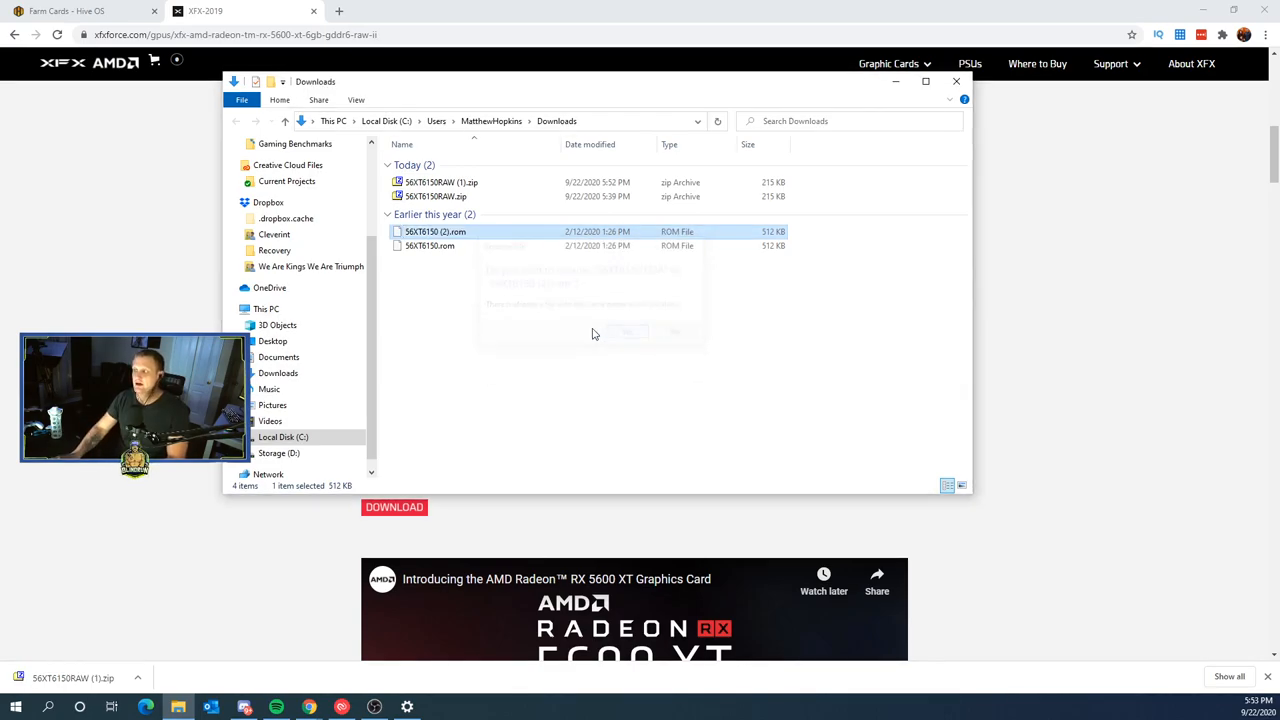
pyautogui.click(75, 11)
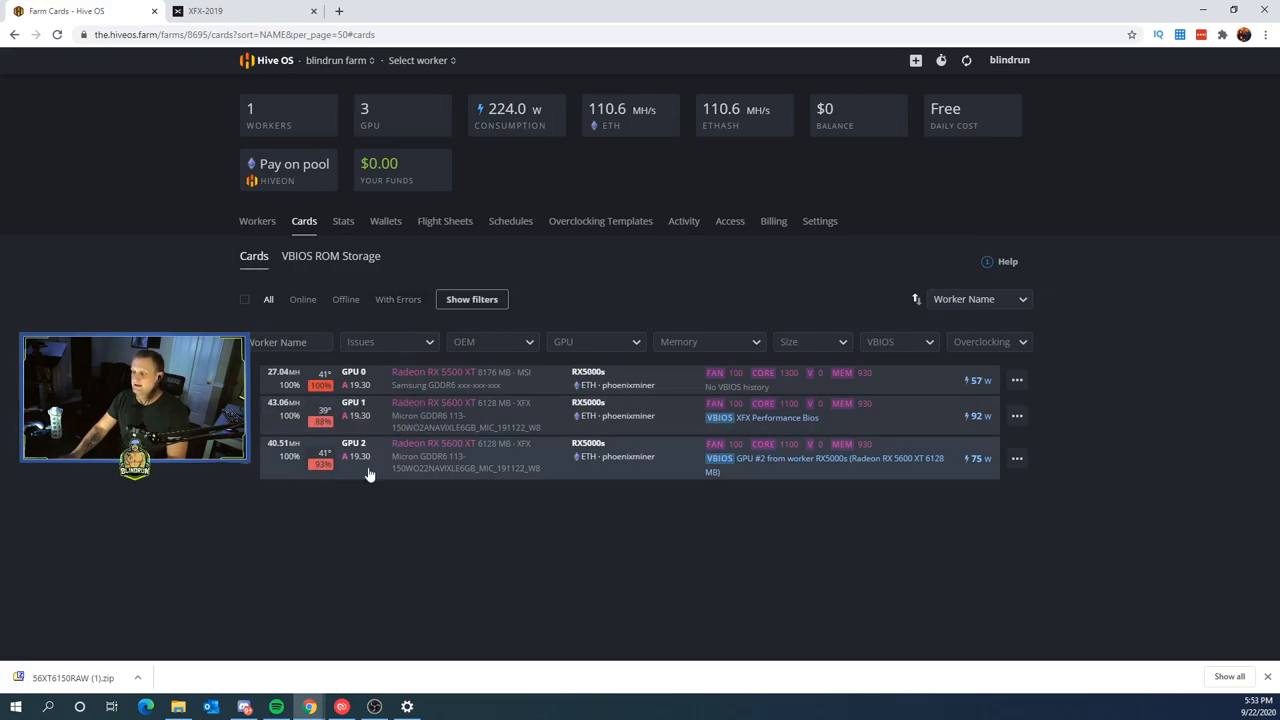
pyautogui.moveTo(620, 470)
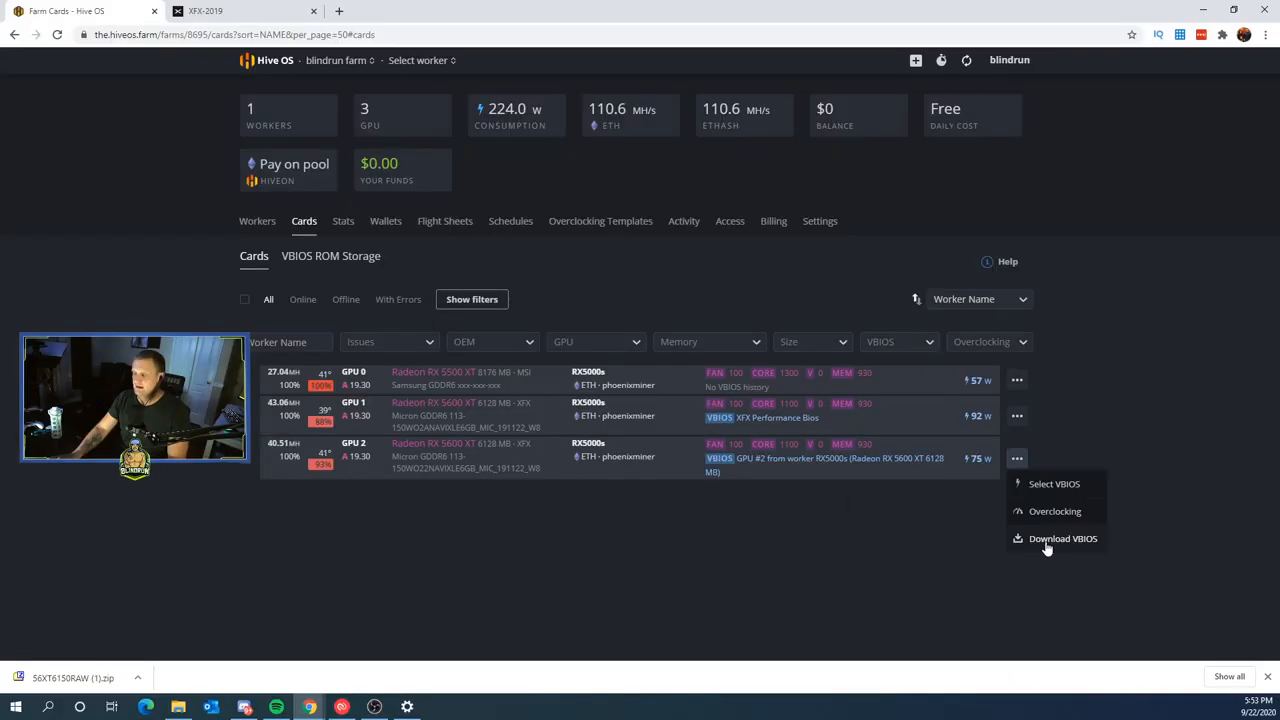
# - Download GPU 2's current VBIOS with saving to farm VBIOS storage enabled
pyautogui.click(1062, 538)
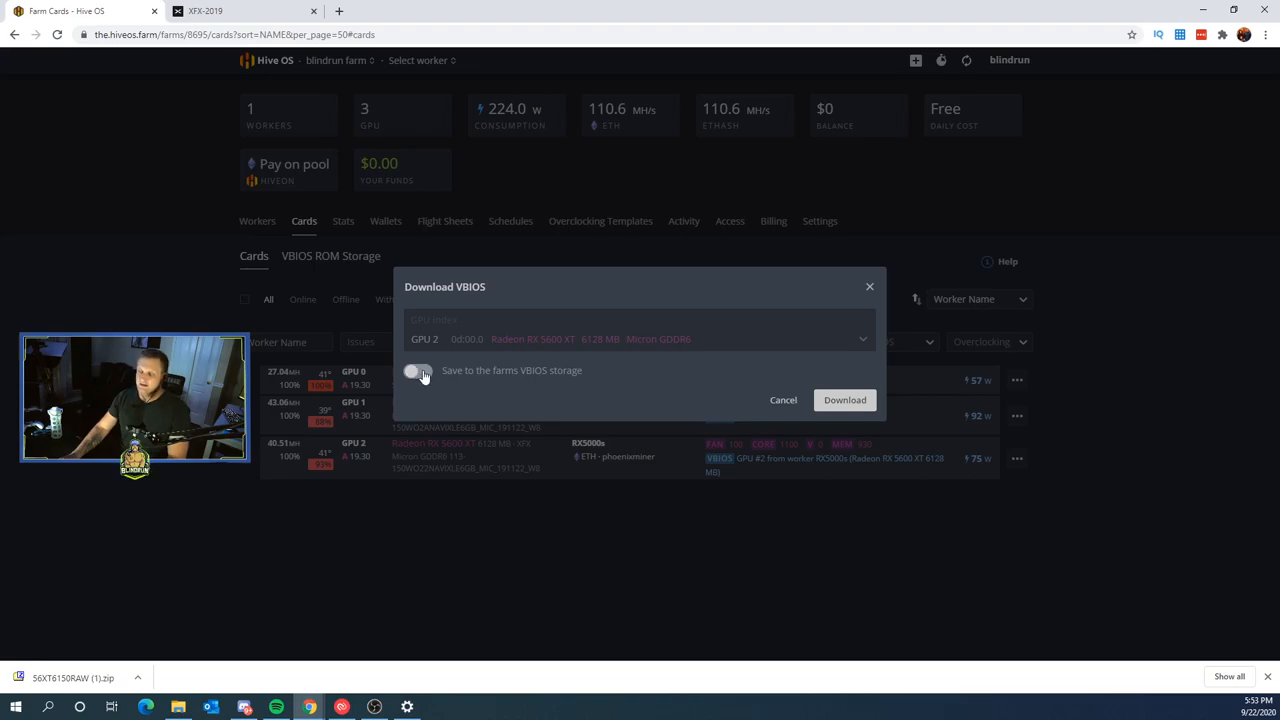
pyautogui.click(414, 371)
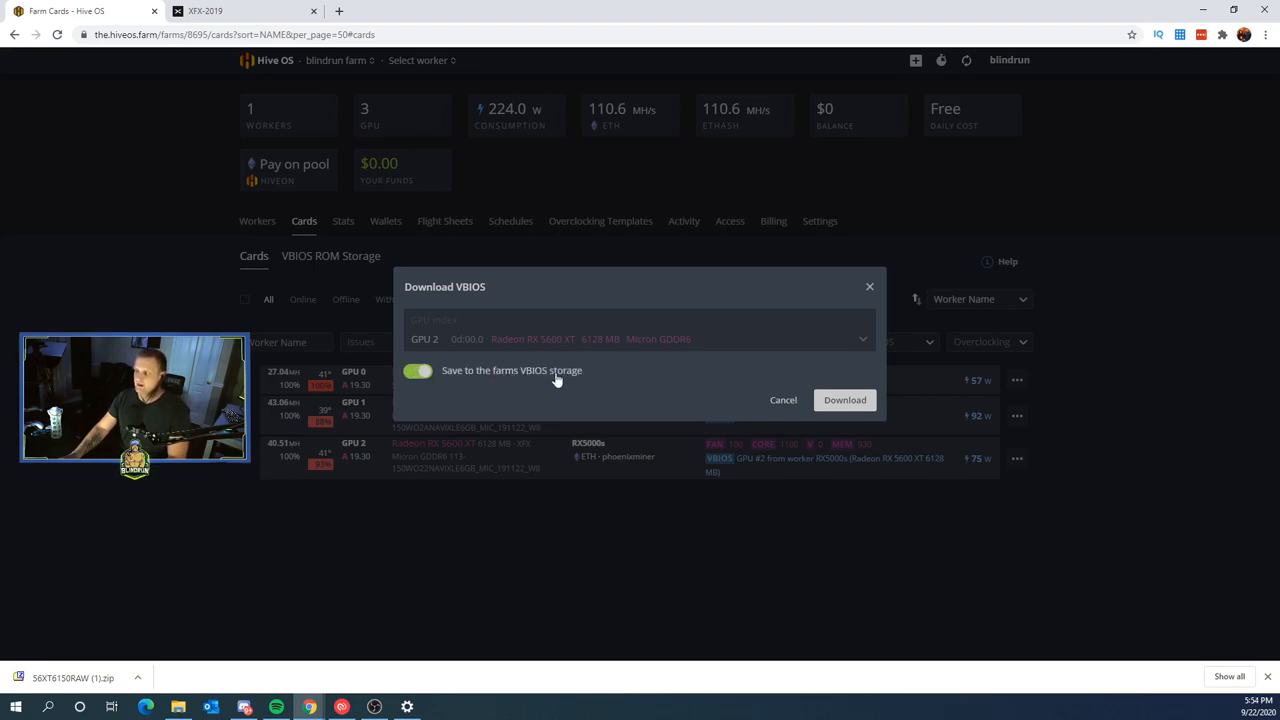
pyautogui.click(417, 371)
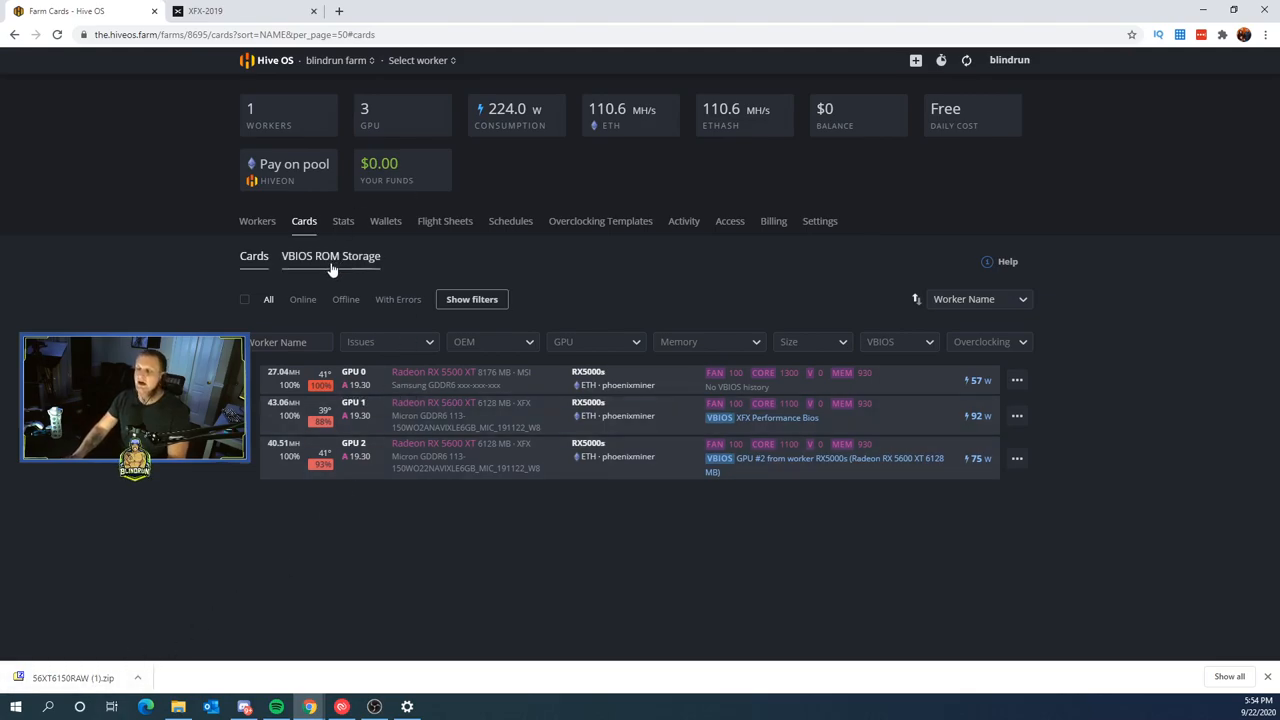
# - Open the VBIOS ROM Storage tab under Cards
pyautogui.click(330, 256)
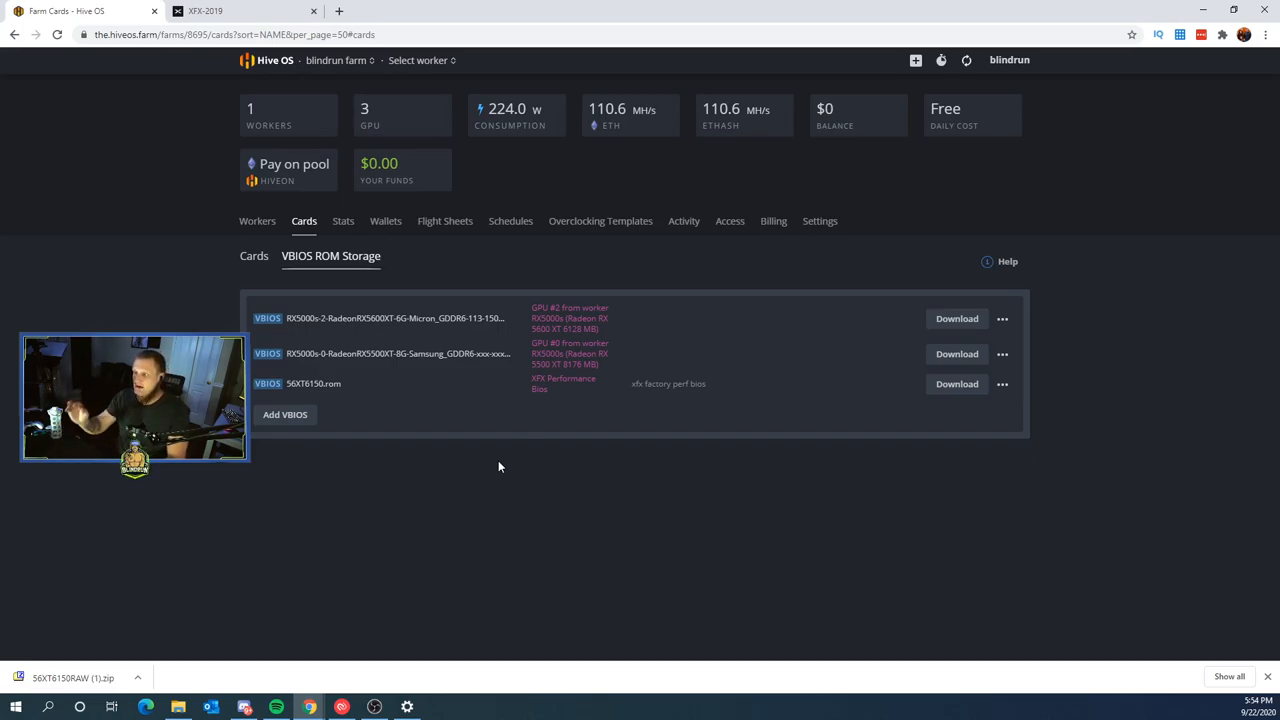
pyautogui.moveTo(539, 446)
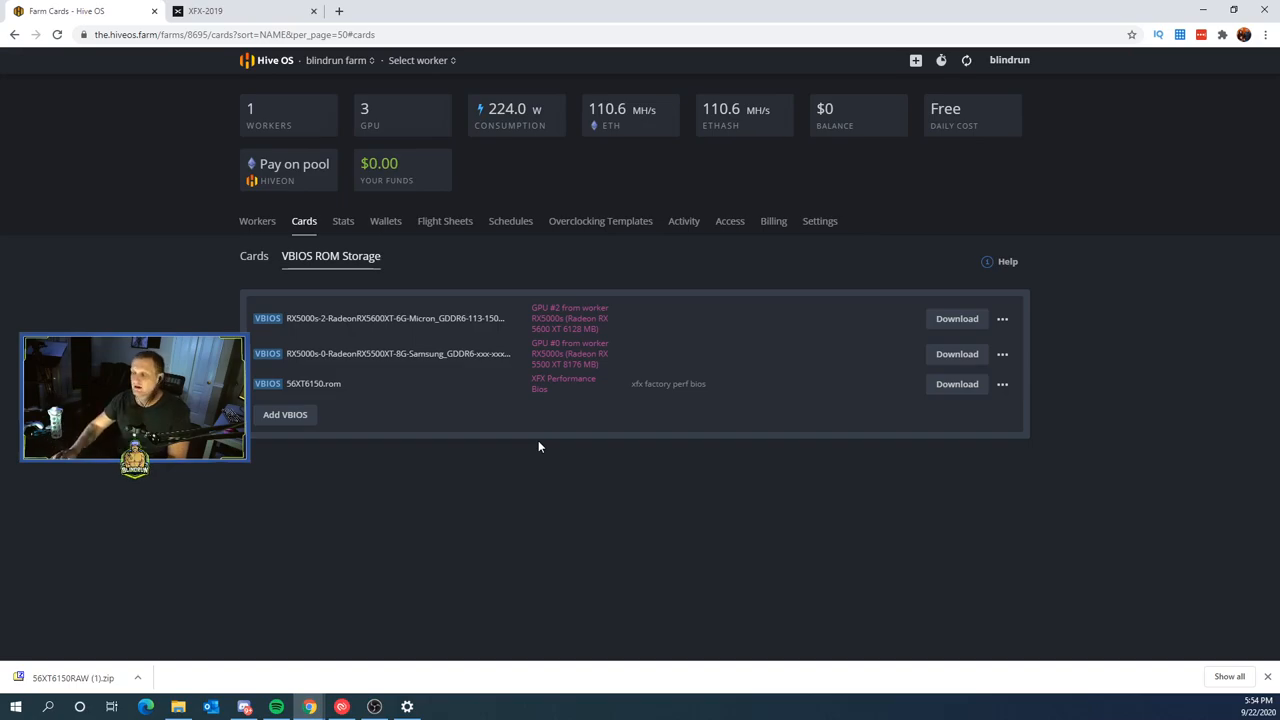
pyautogui.moveTo(520, 412)
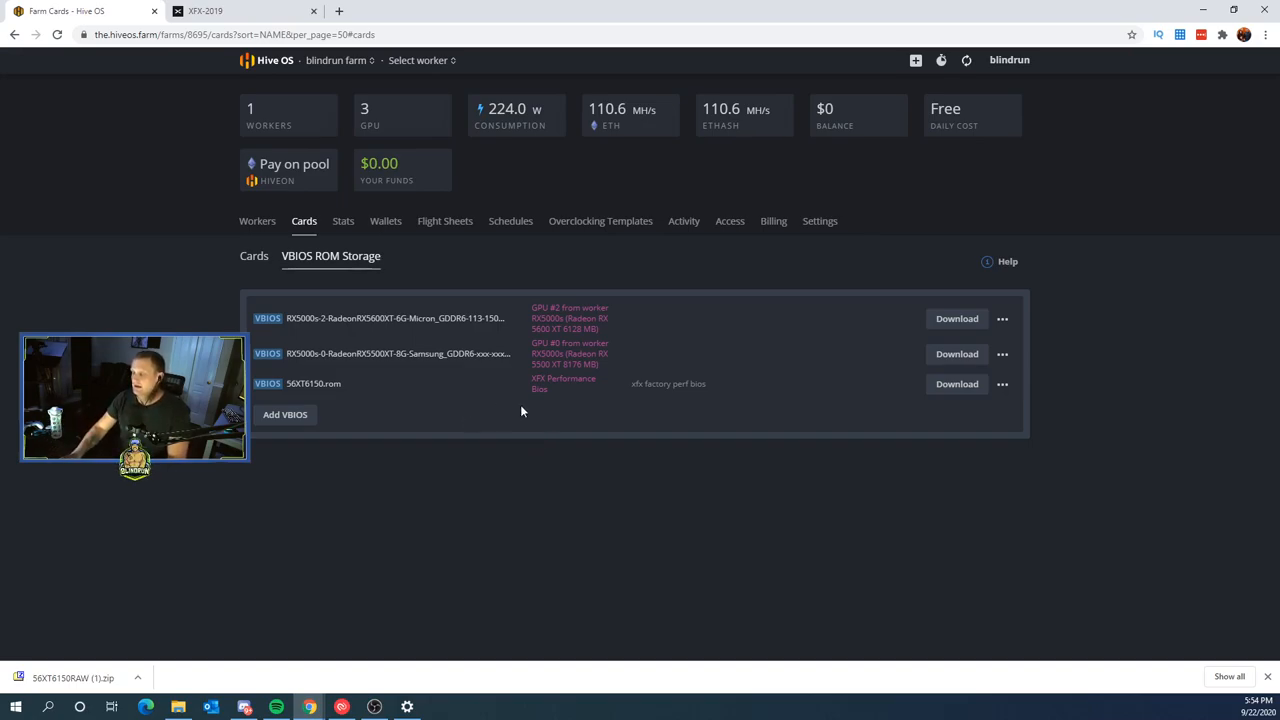
pyautogui.moveTo(415, 414)
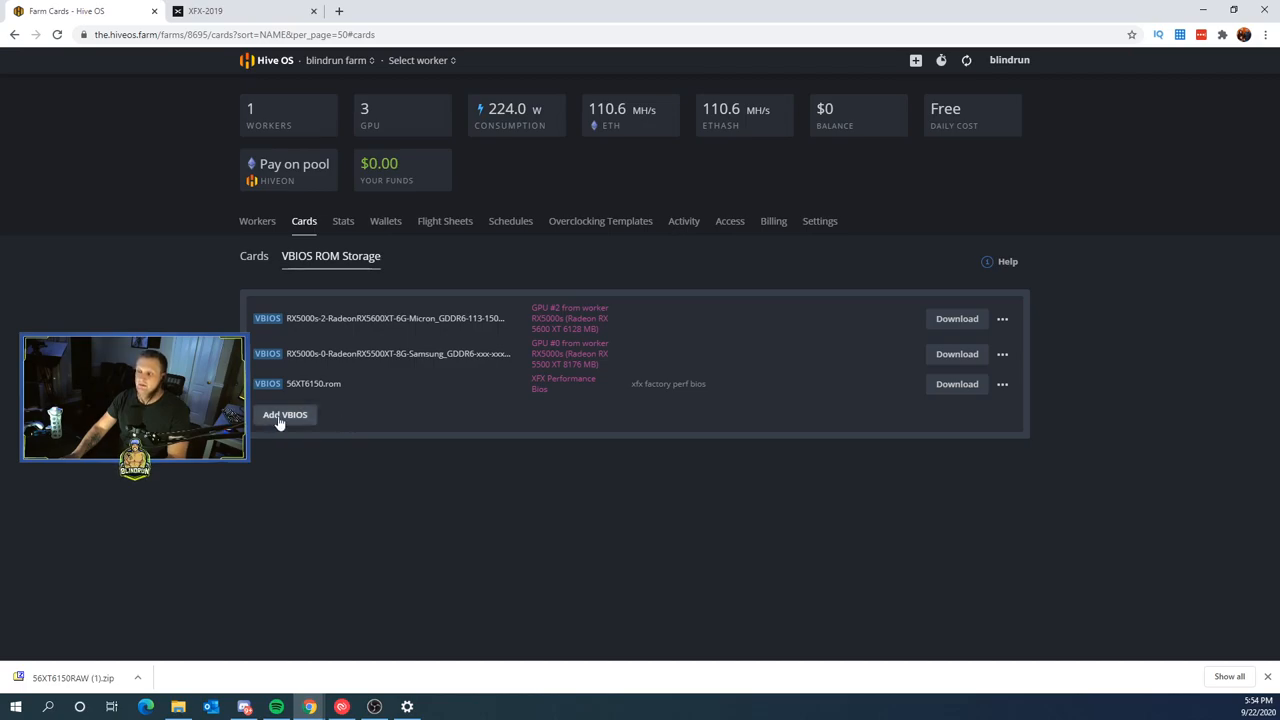
# - Add 56XT6150.rom via Add VBIOS with placeholder text 'asdfasdf' and upload it
pyautogui.click(285, 414)
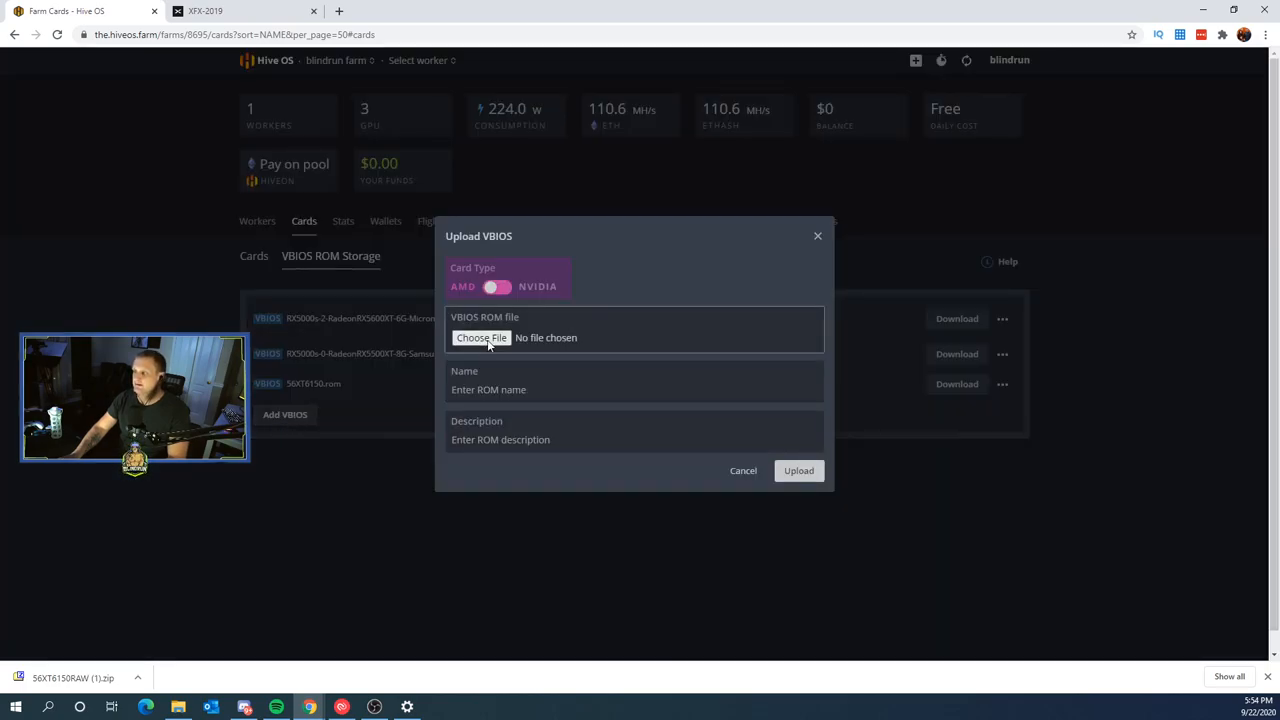
pyautogui.click(481, 337)
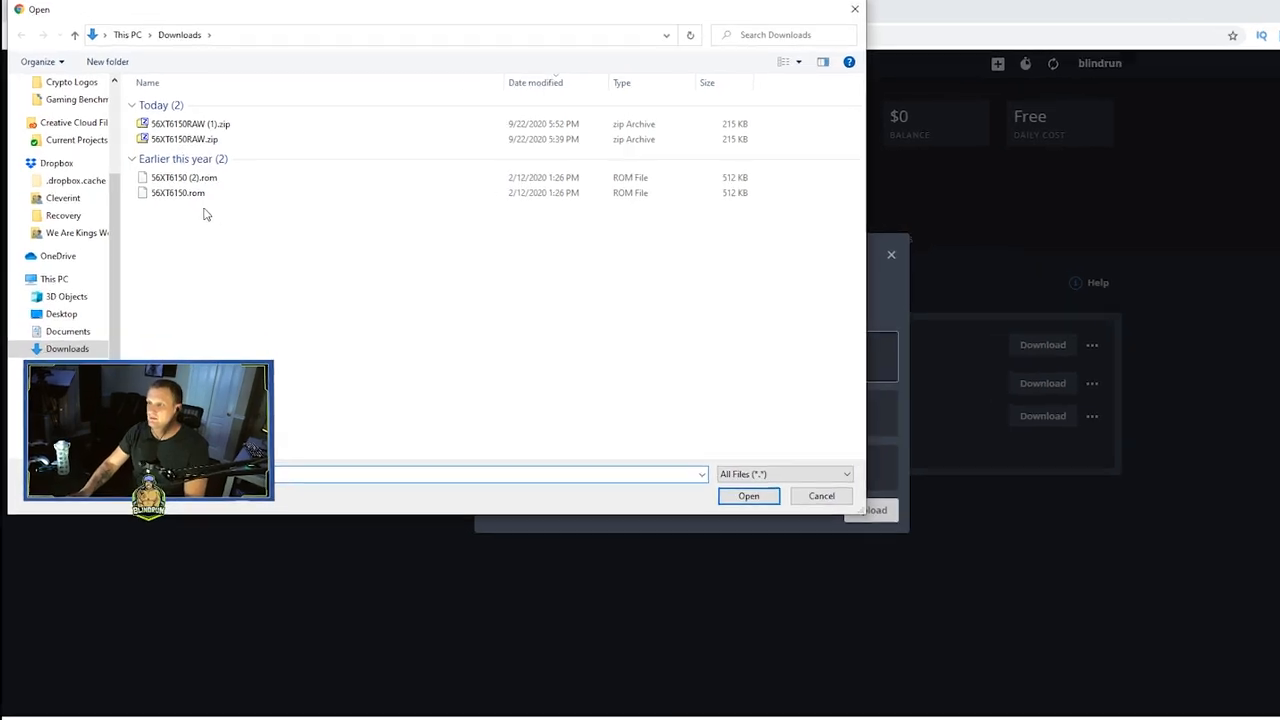
pyautogui.click(259, 262)
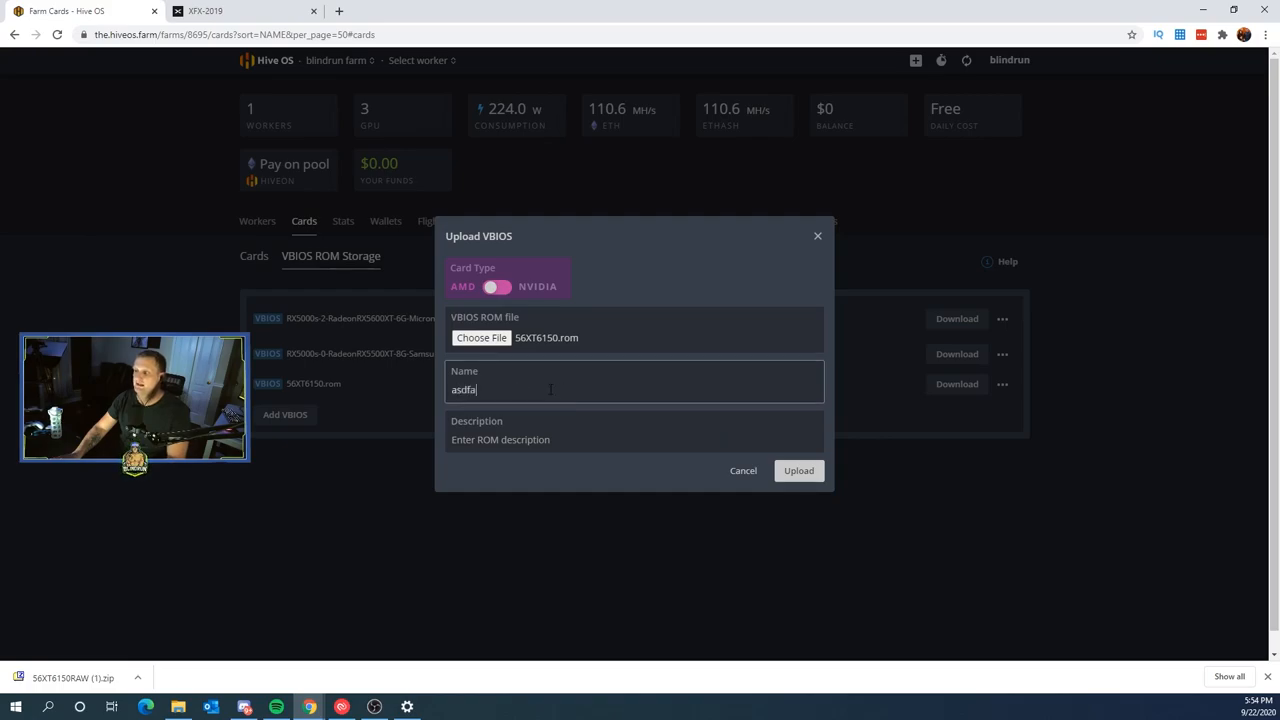
pyautogui.write('asdfasdf')
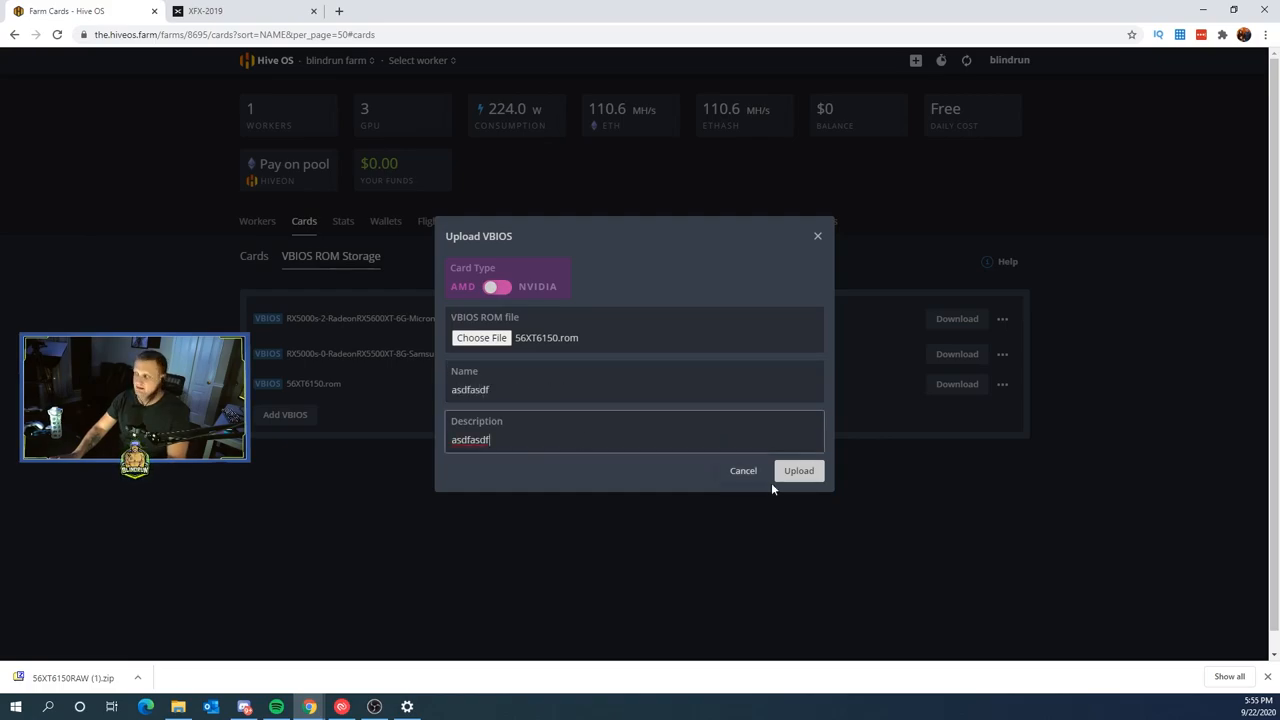
pyautogui.click(798, 470)
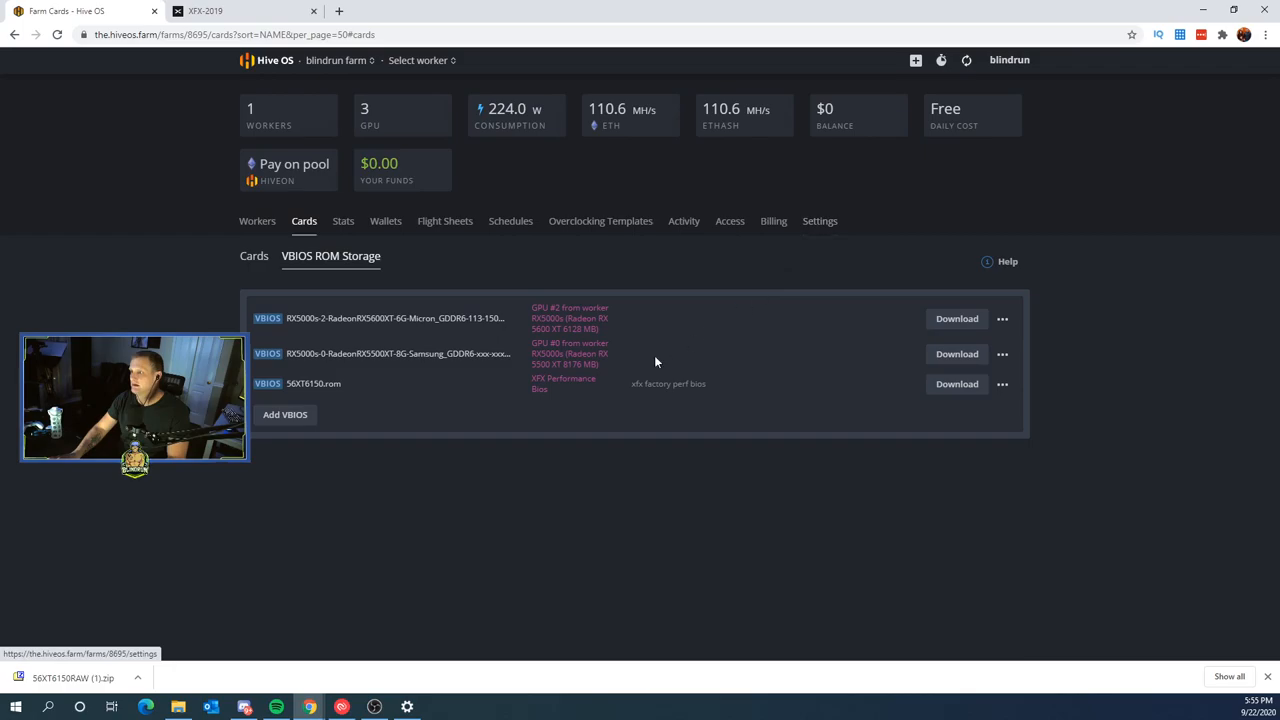
pyautogui.doubleClick(313, 383)
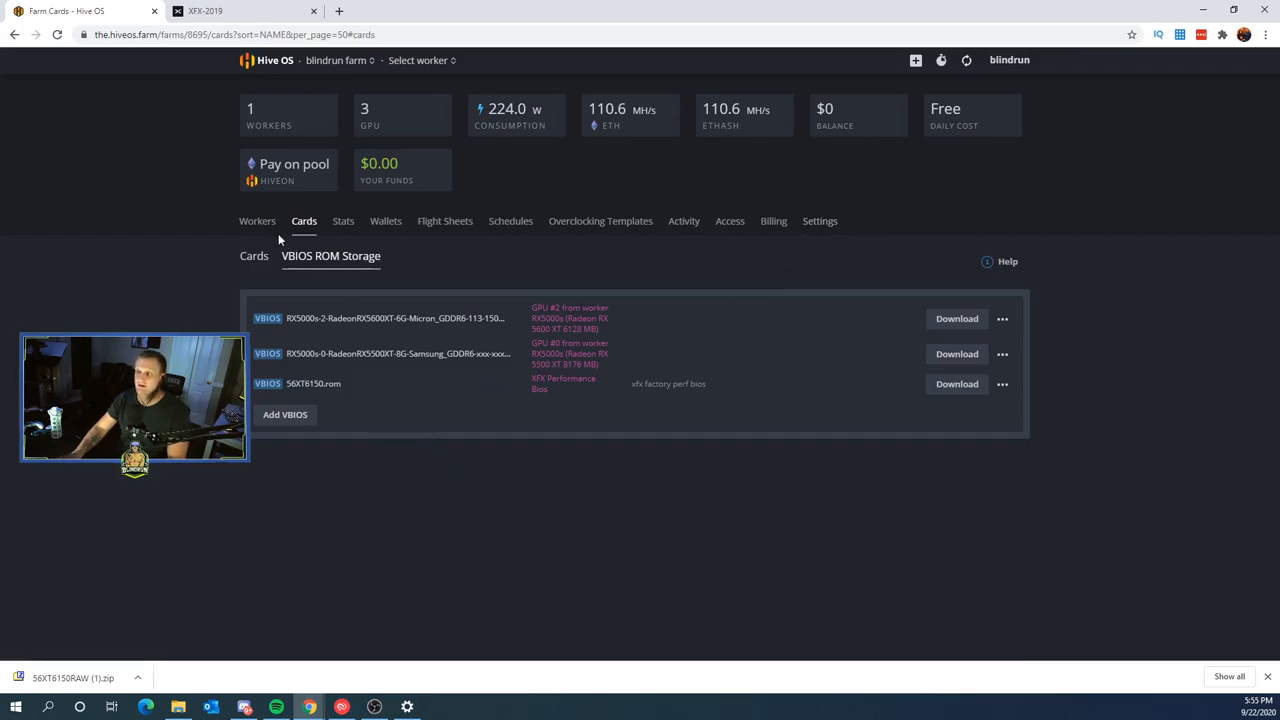
# - Select 56XT6150.rom for GPU 2 with Reboot after flash and Force flashing on
pyautogui.click(254, 256)
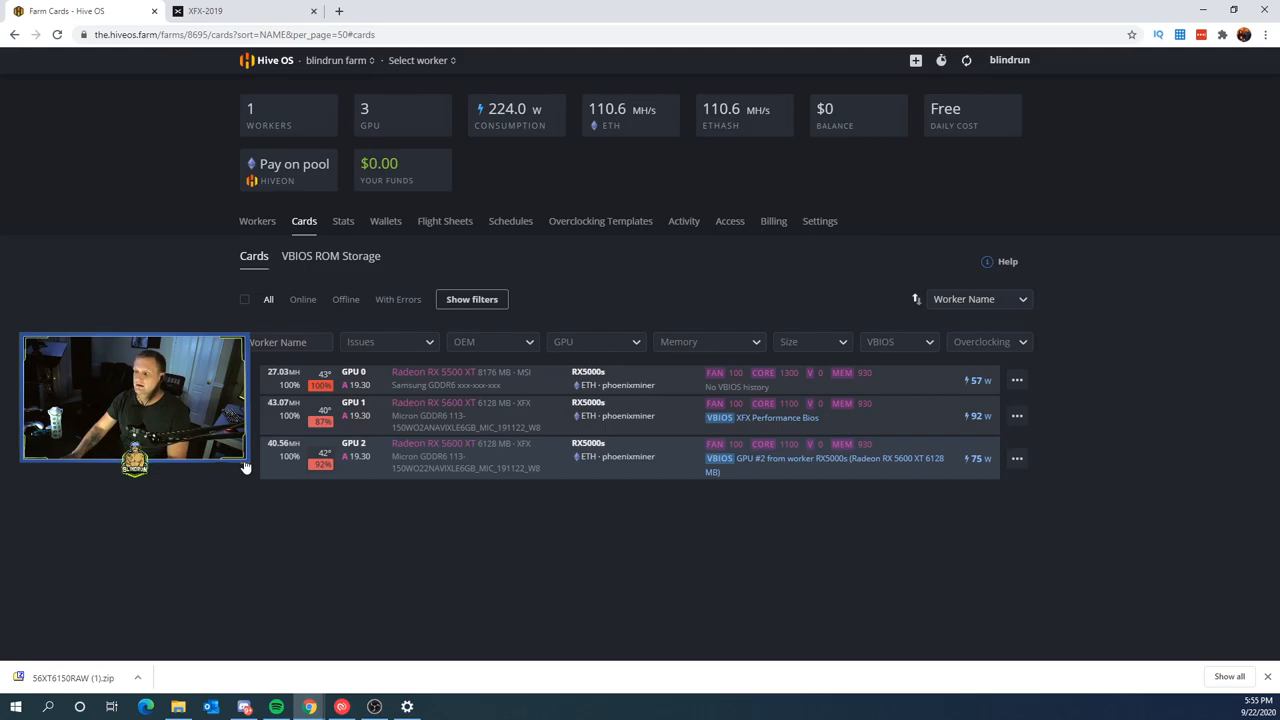
pyautogui.click(1017, 459)
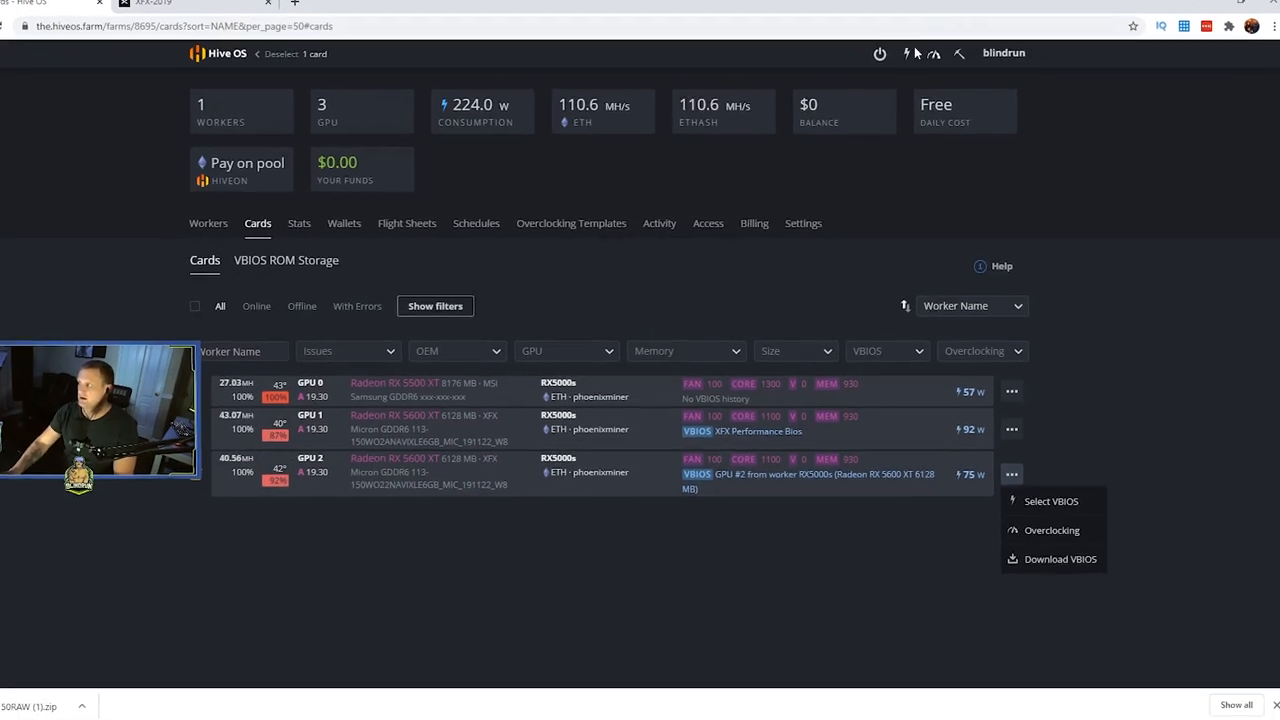
pyautogui.click(1050, 501)
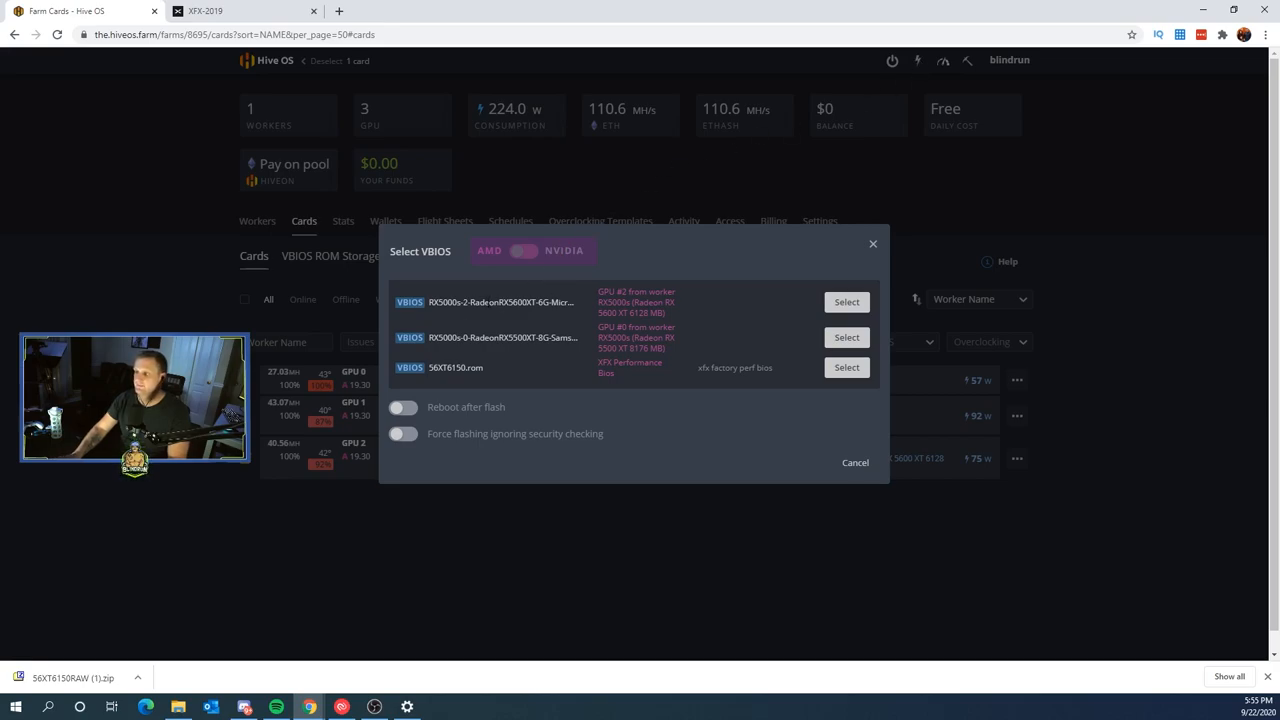
pyautogui.click(402, 407)
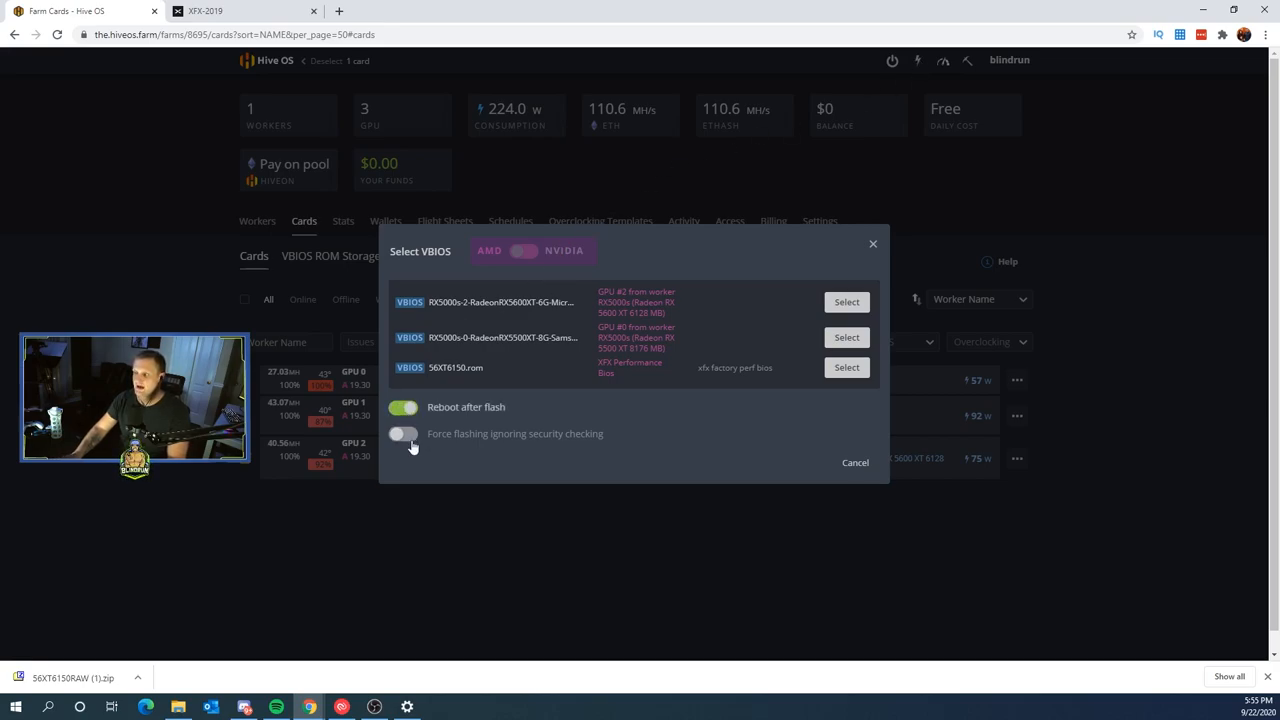
pyautogui.click(403, 433)
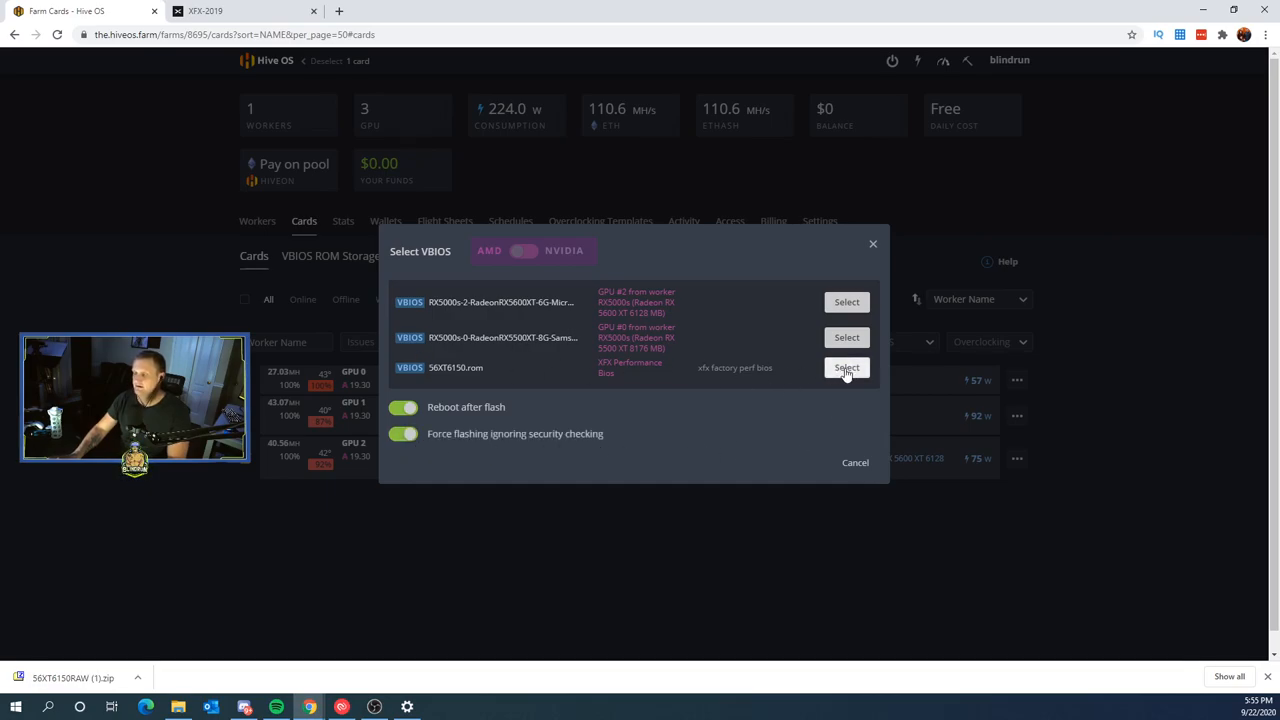
pyautogui.click(846, 367)
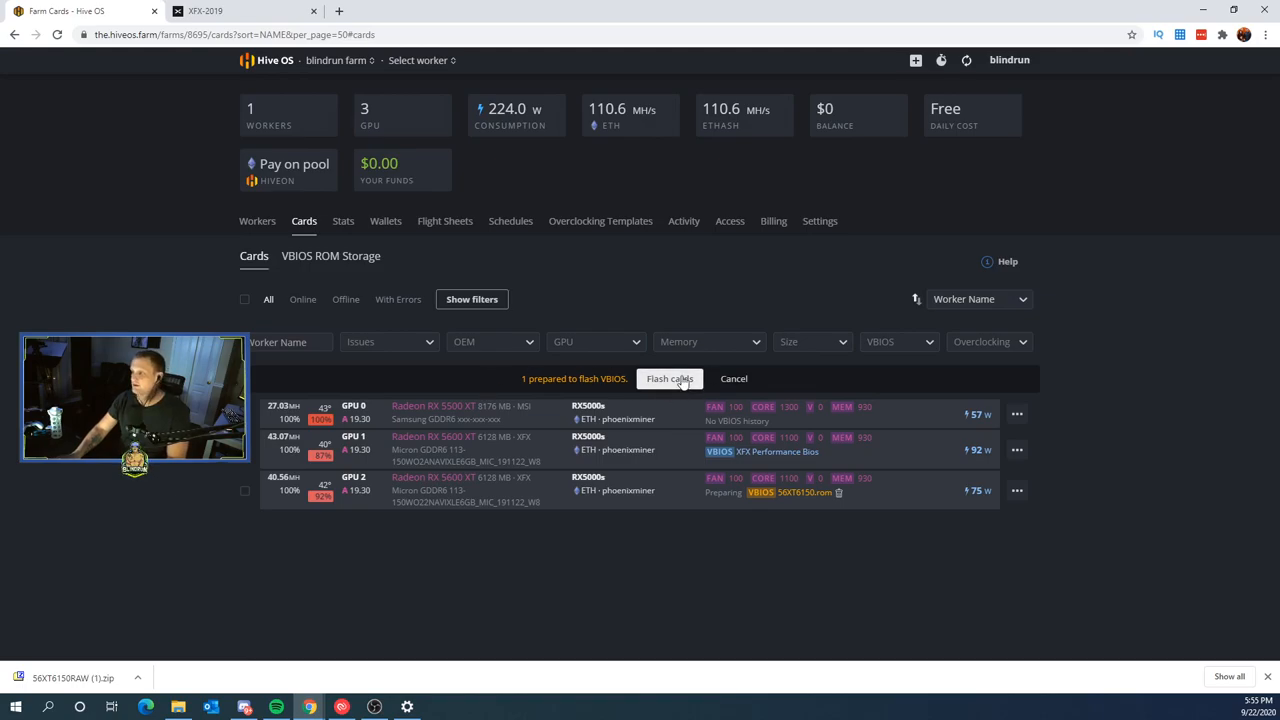
# - Click Flash cards in the '1 prepared to flash VBIOS' bar
pyautogui.click(669, 378)
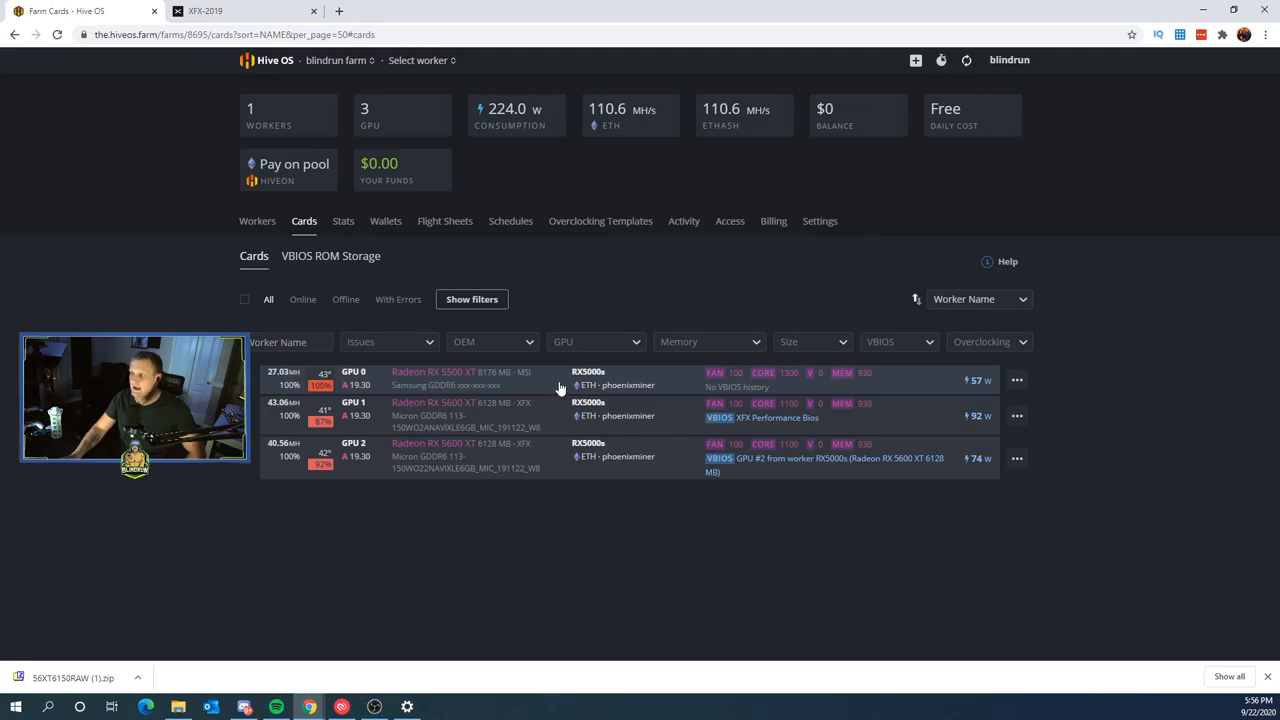
pyautogui.moveTo(547, 391)
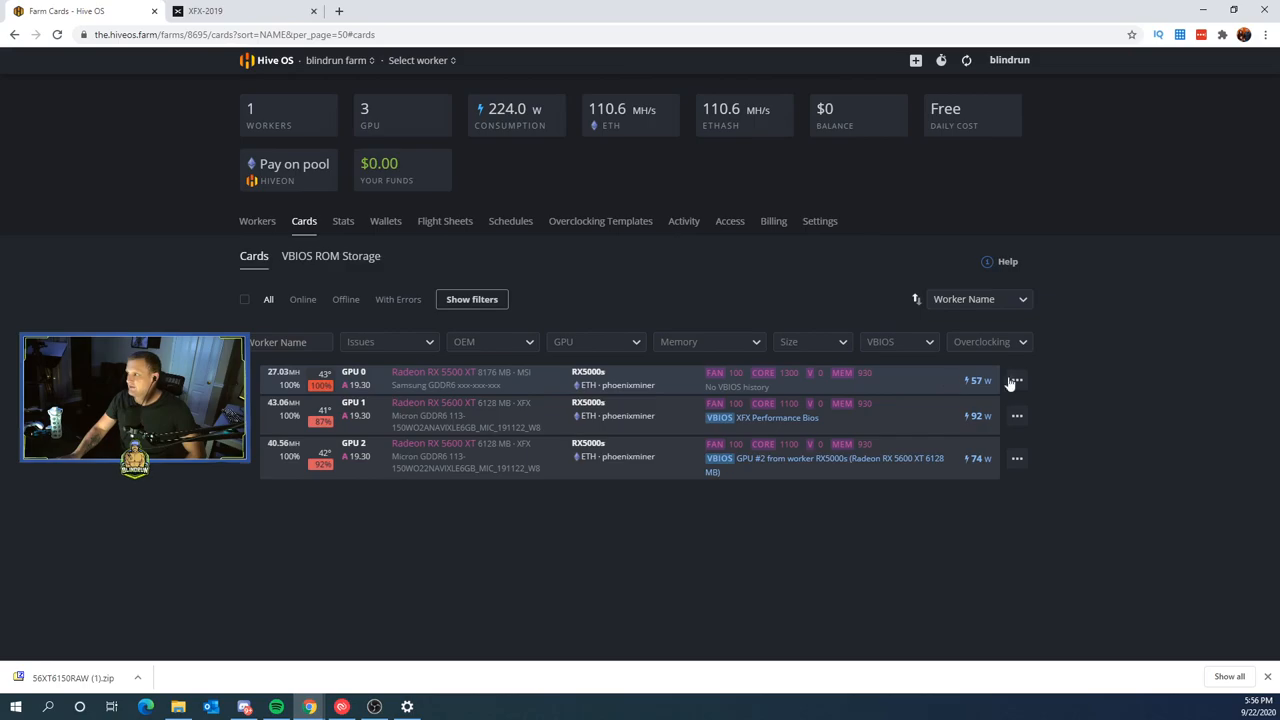
pyautogui.click(1017, 380)
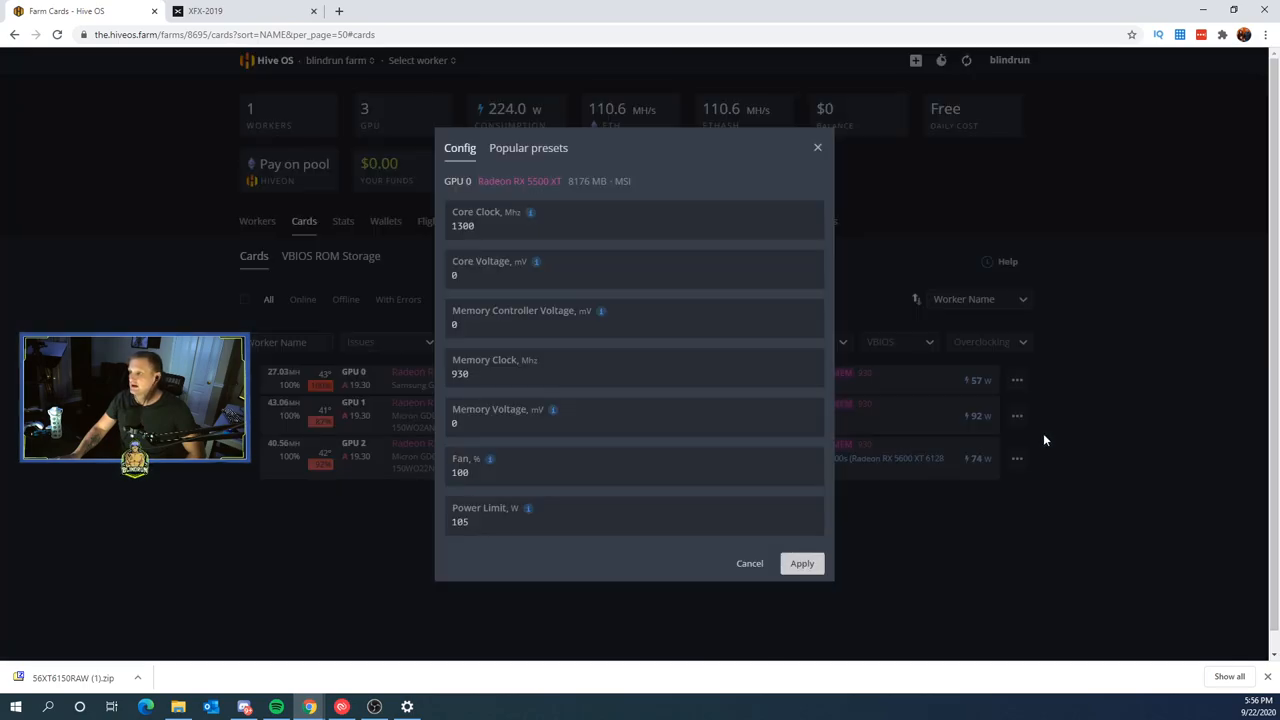
pyautogui.click(635, 417)
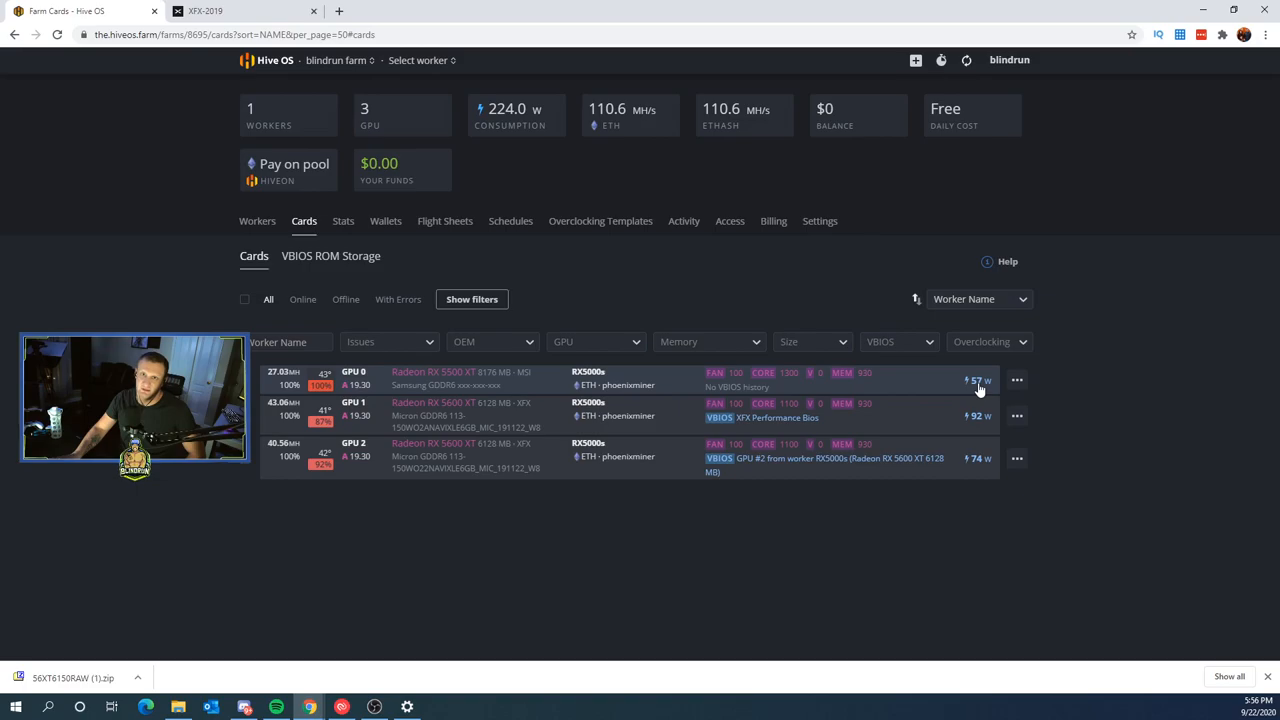
pyautogui.moveTo(575, 435)
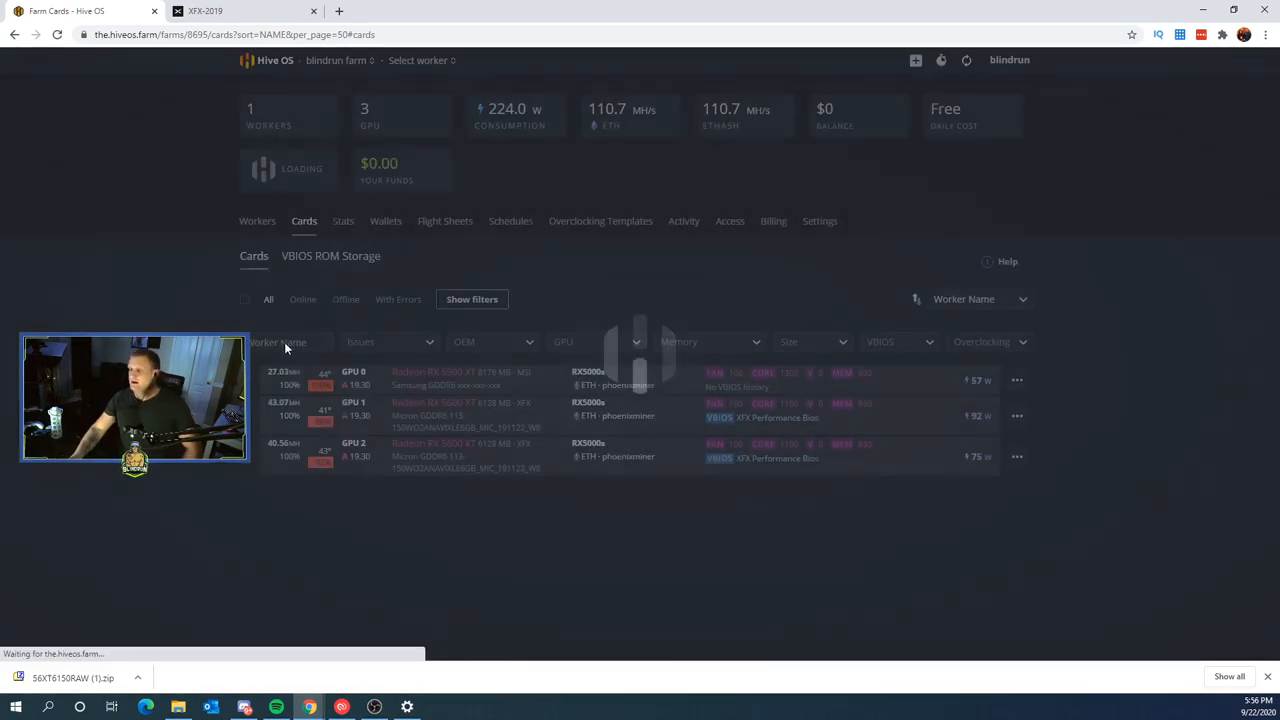
# - Switch between Workers and Cards until the rebooted rig shows 81.73 MH/s ETH
pyautogui.click(257, 221)
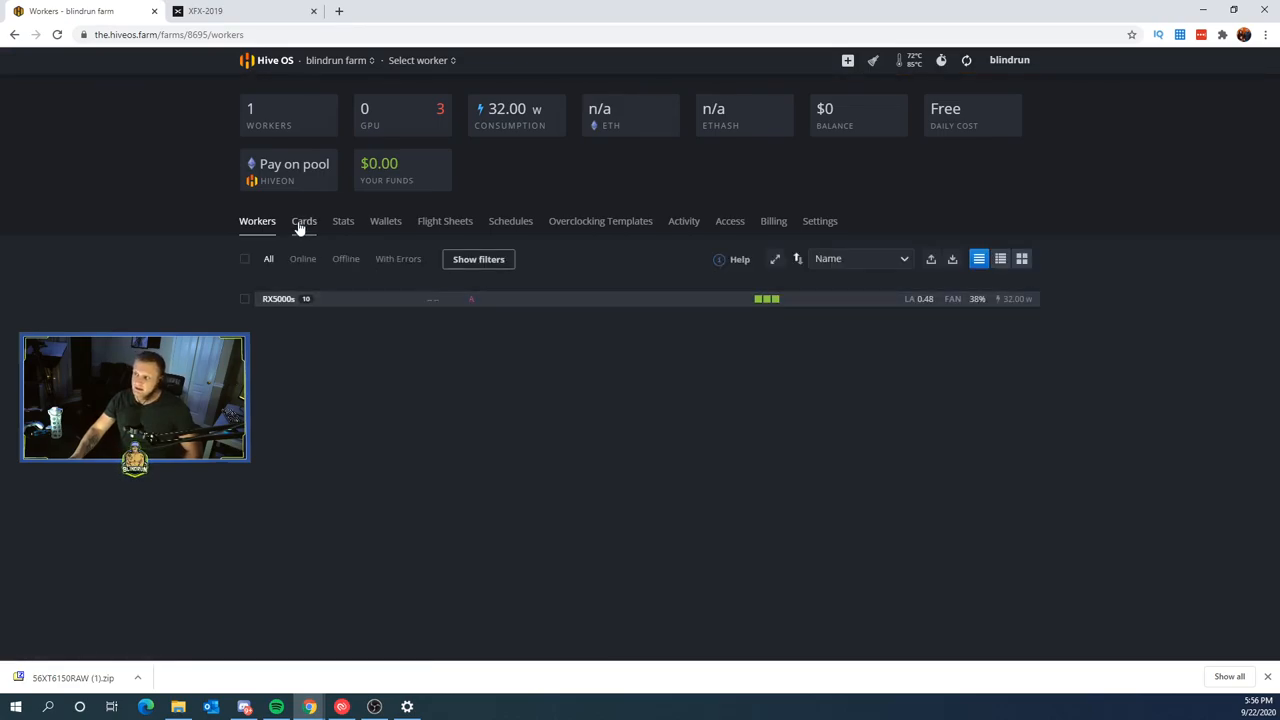
pyautogui.click(304, 221)
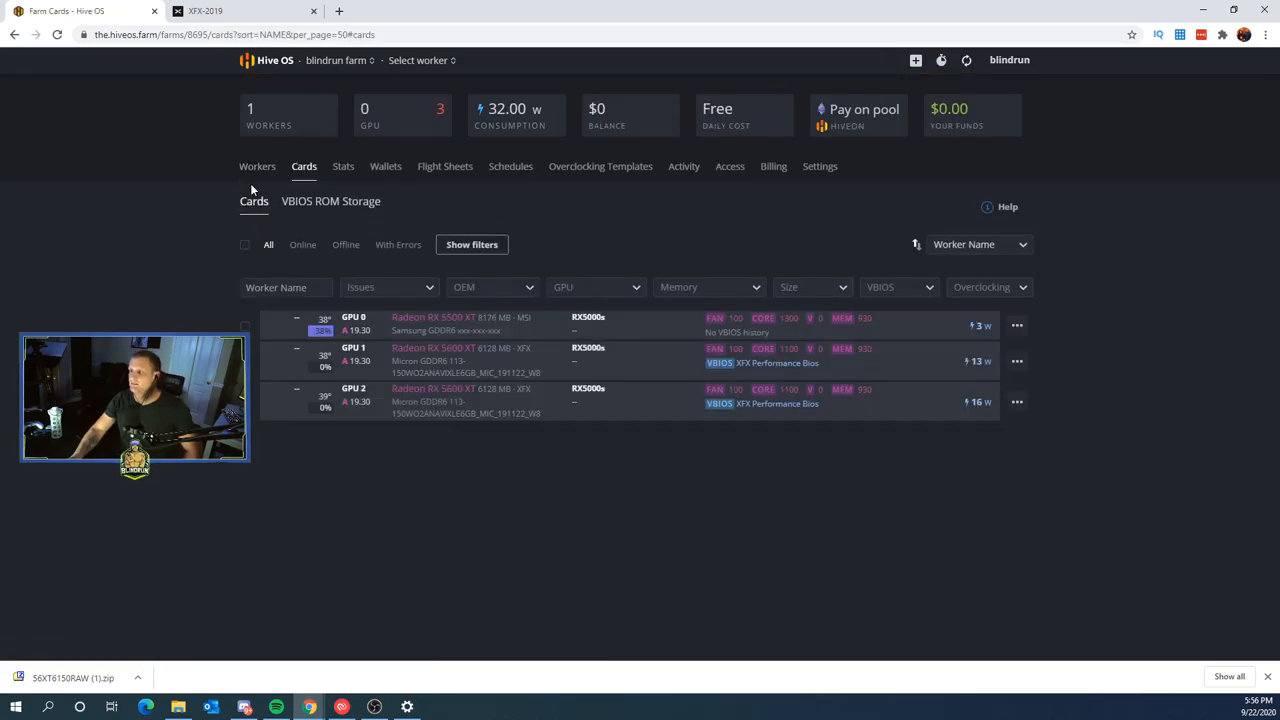
pyautogui.click(257, 166)
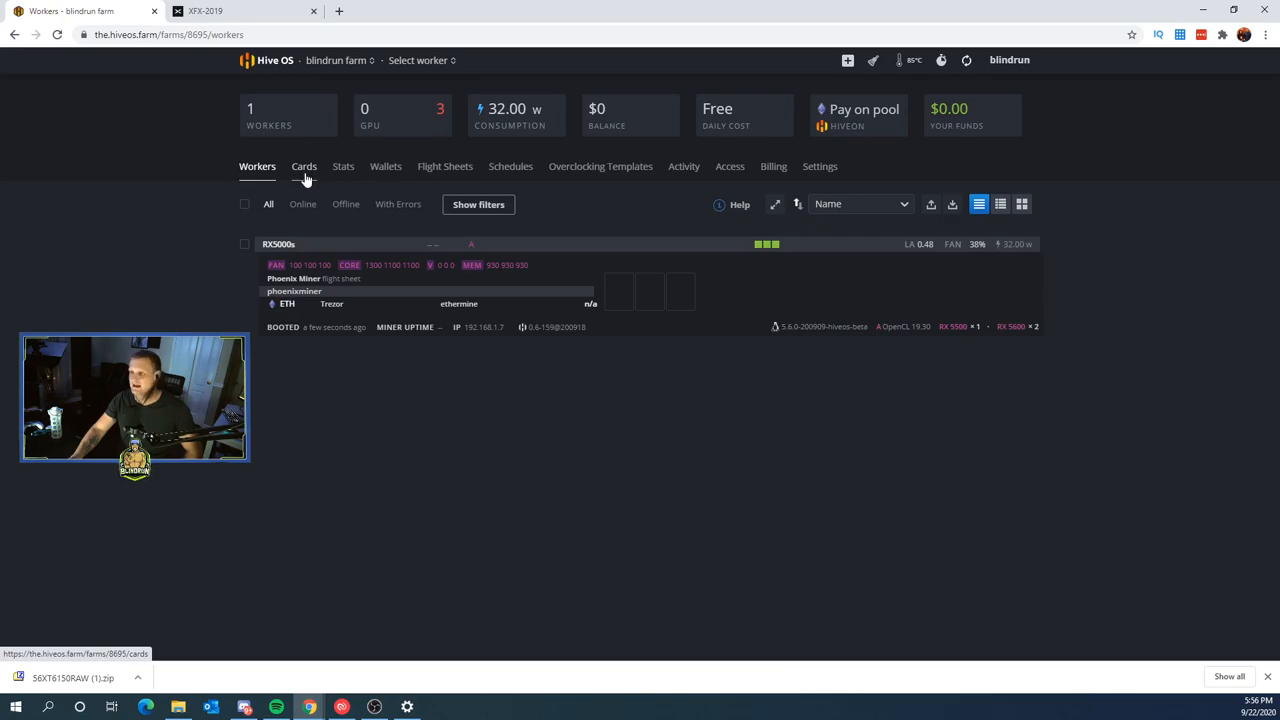
pyautogui.click(304, 166)
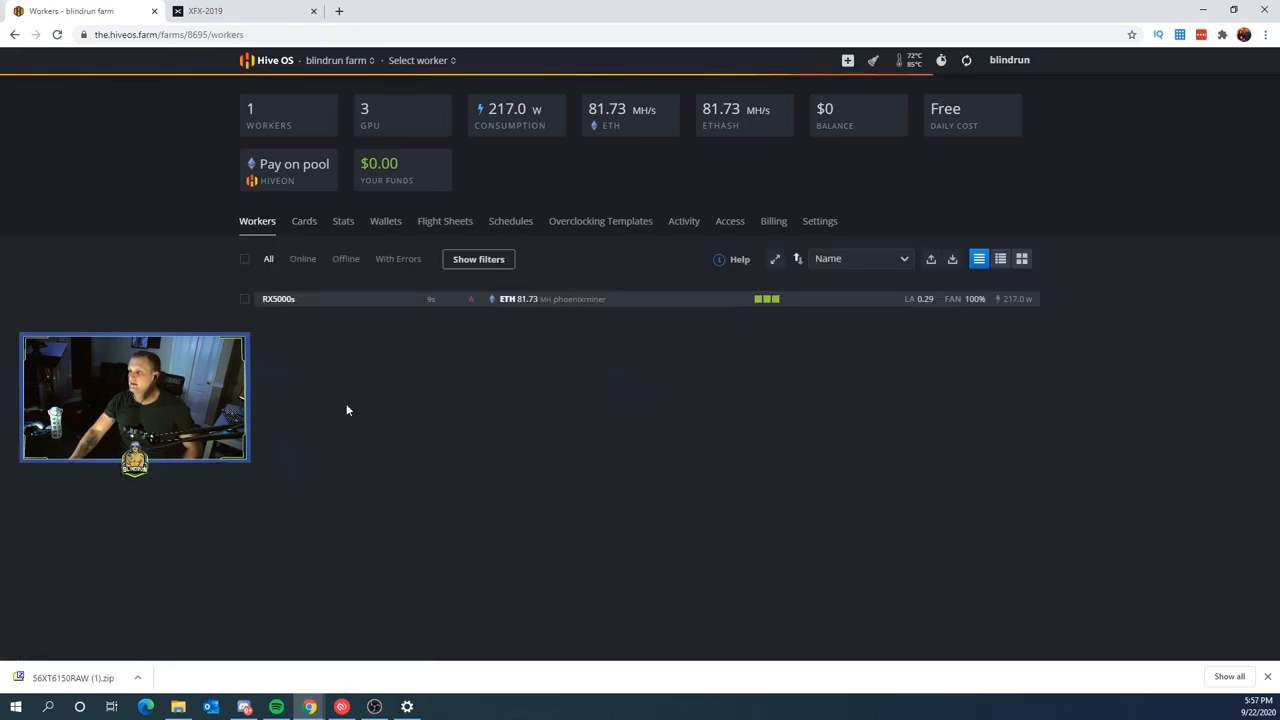
pyautogui.moveTo(449, 374)
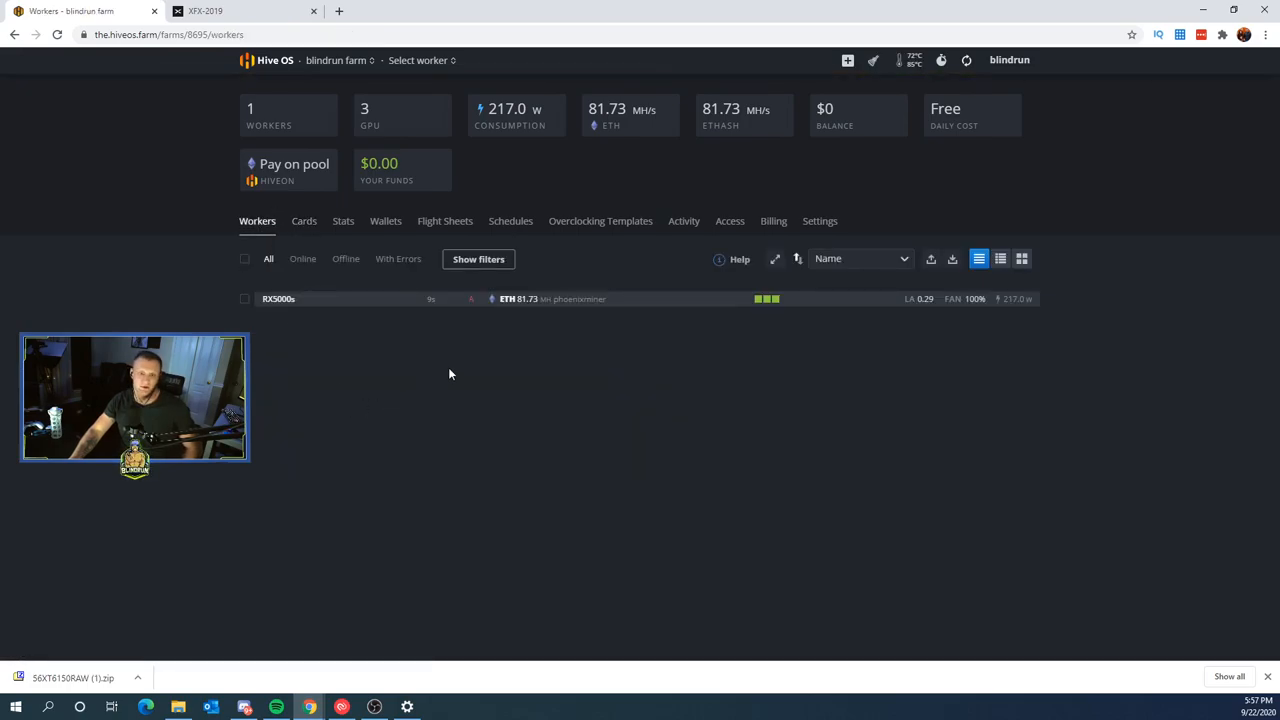
pyautogui.moveTo(582, 311)
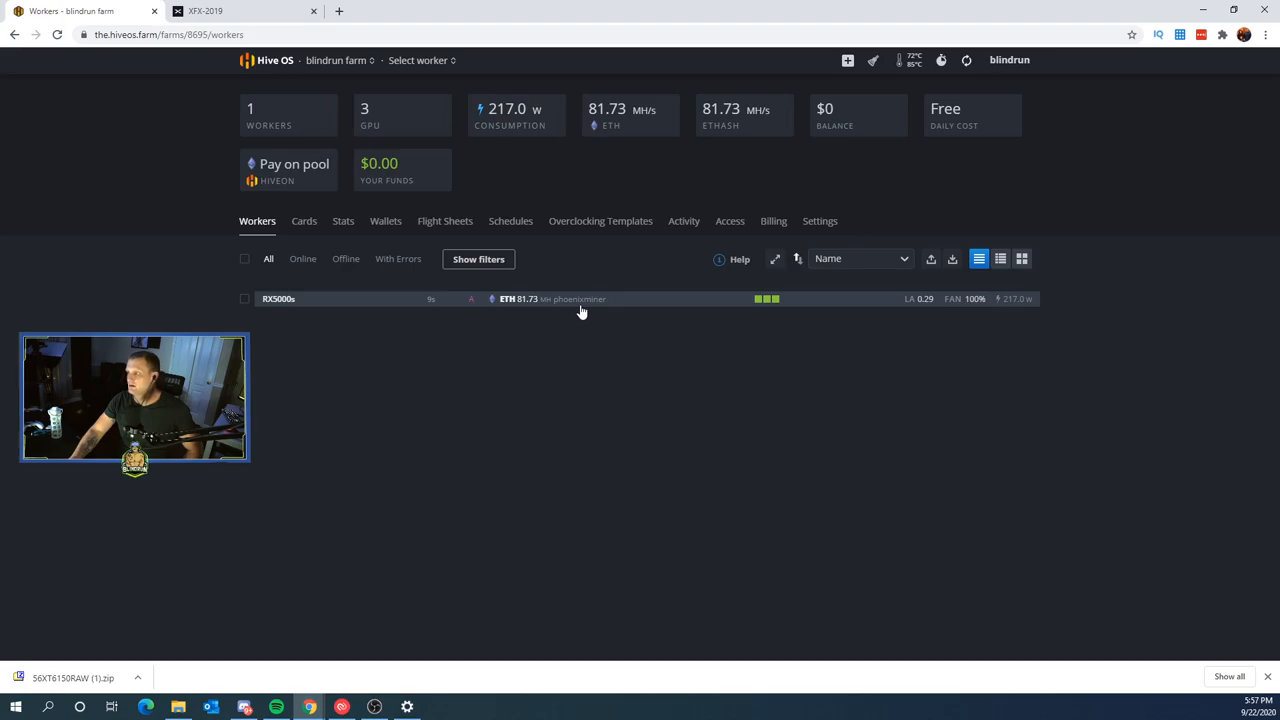
pyautogui.click(303, 221)
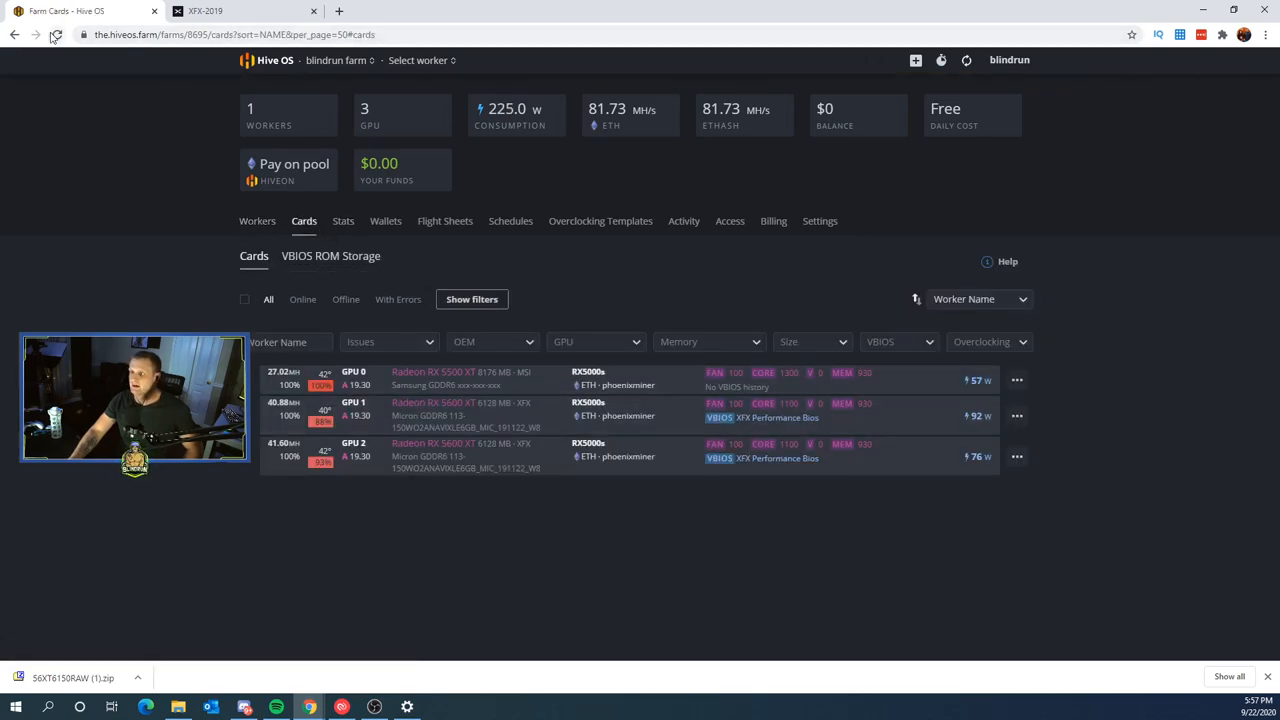
pyautogui.click(257, 221)
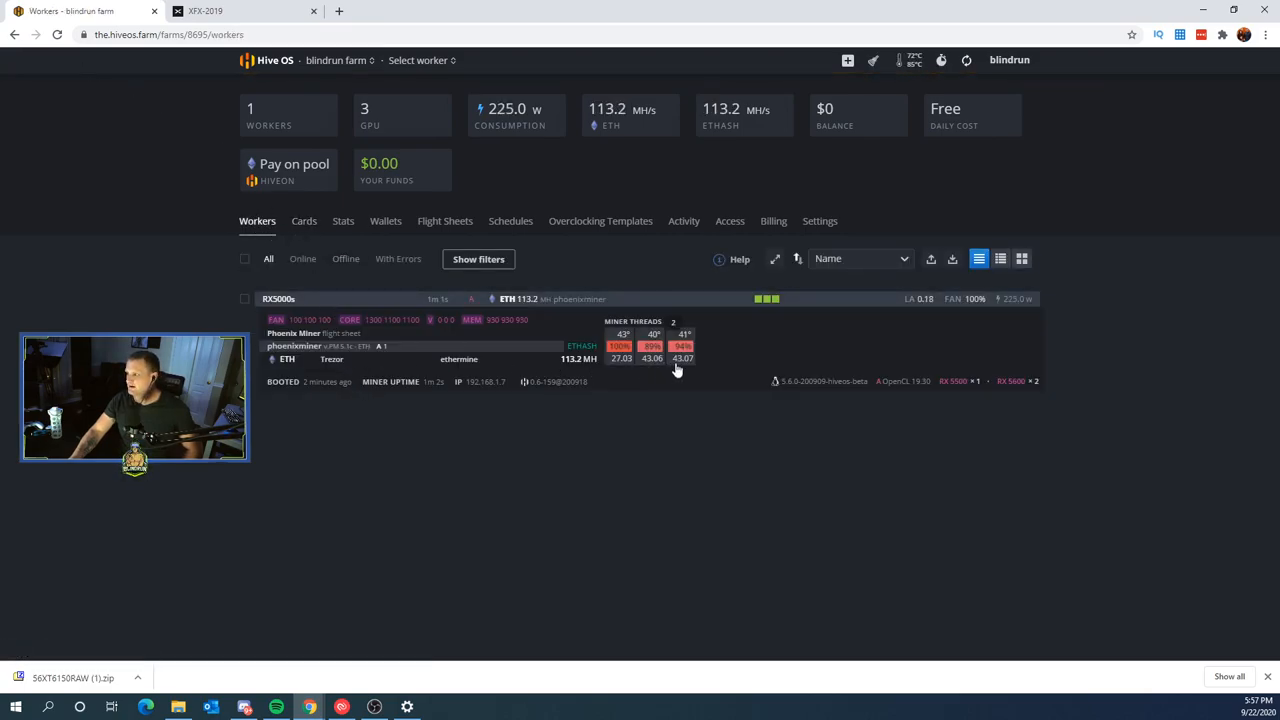
pyautogui.click(303, 221)
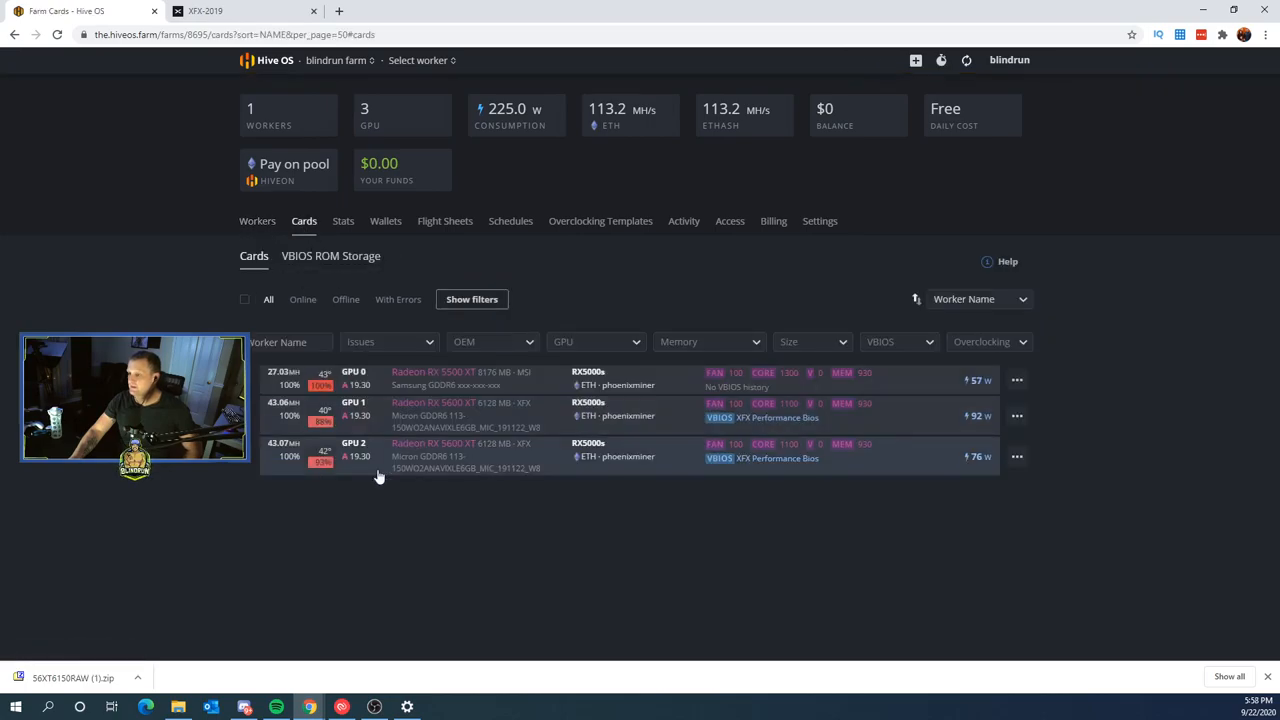
pyautogui.moveTo(298, 456)
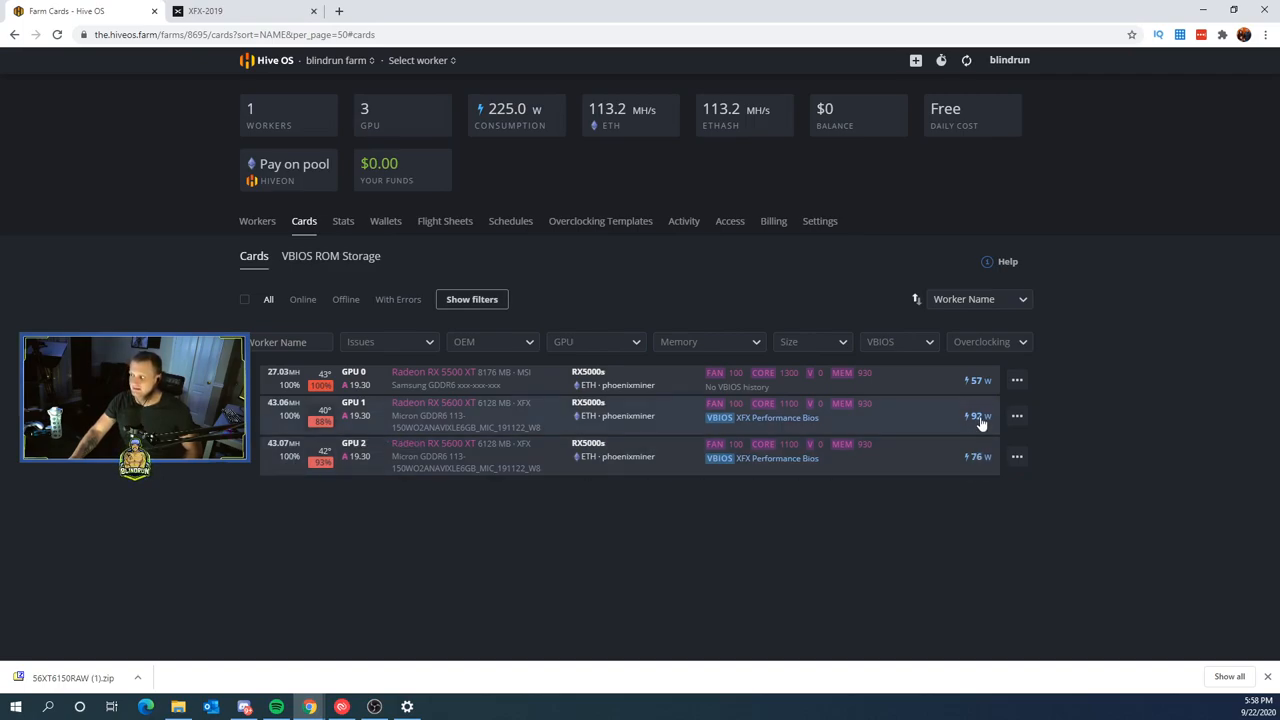
pyautogui.click(257, 221)
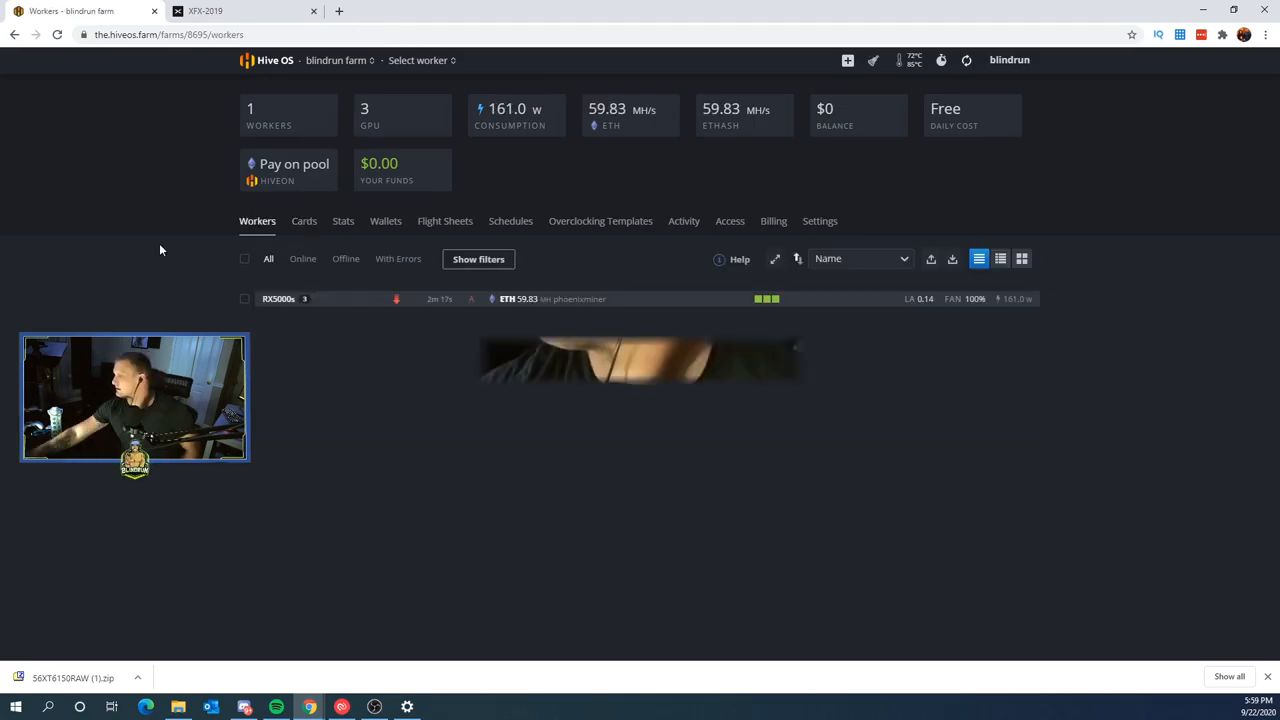